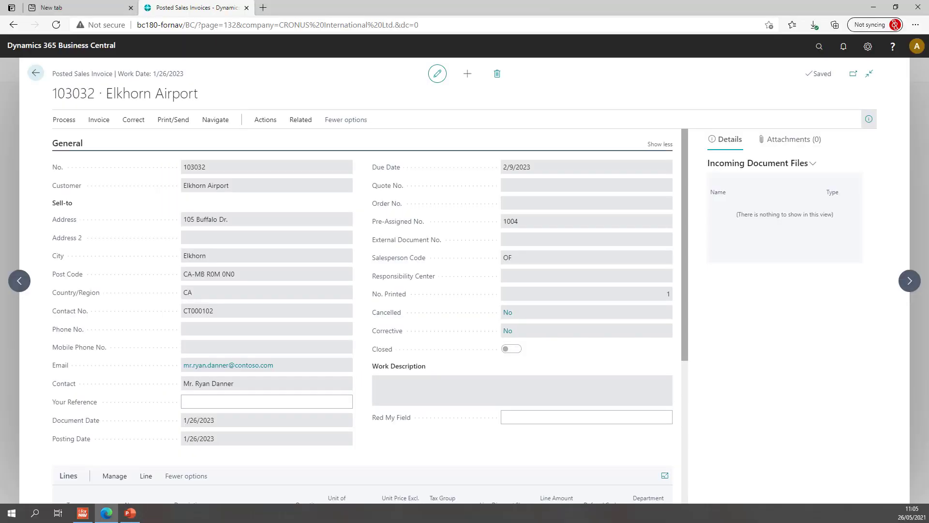
pyautogui.moveTo(296, 282)
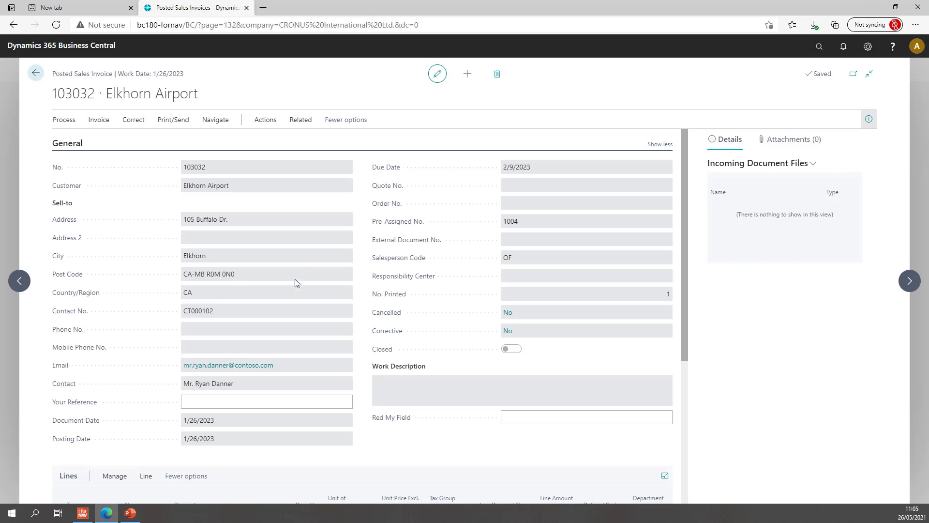
pyautogui.moveTo(365, 238)
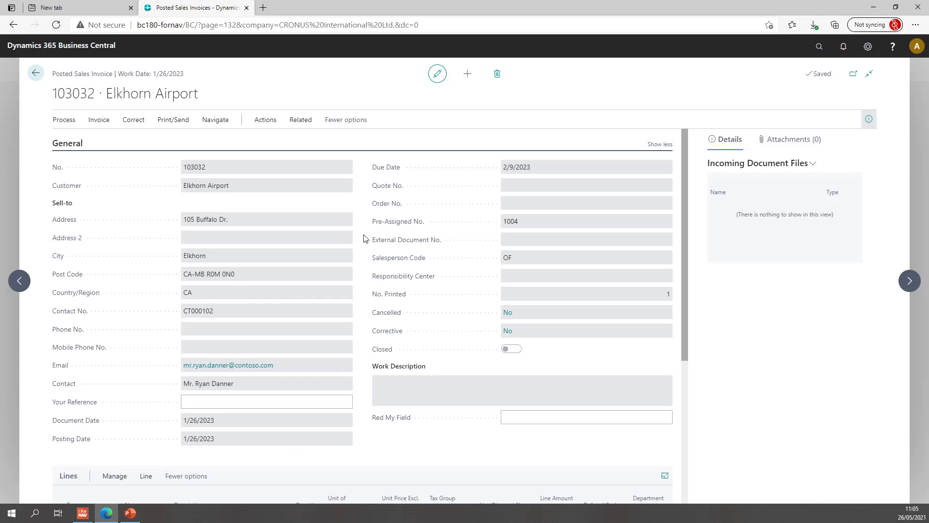
# - View the item tracking entries for item 80001 on the invoice lines
pyautogui.scroll(-3)
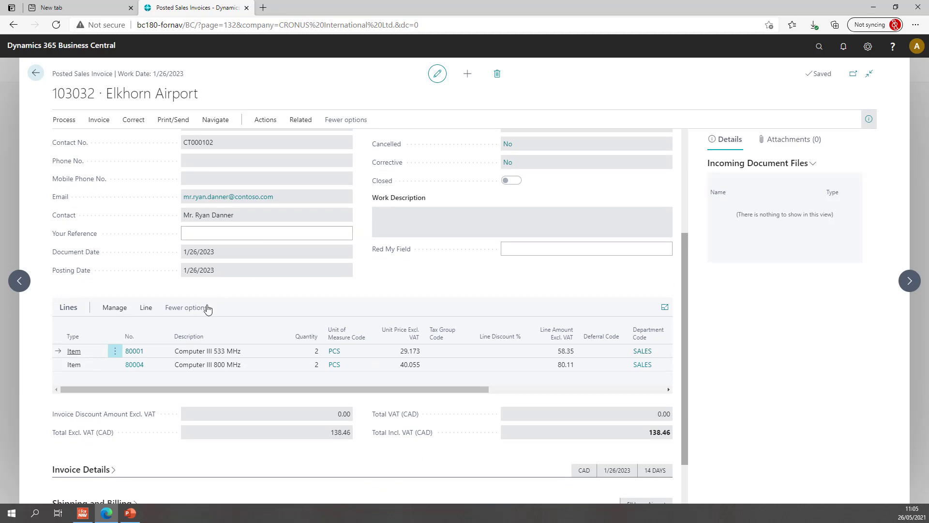
pyautogui.click(146, 307)
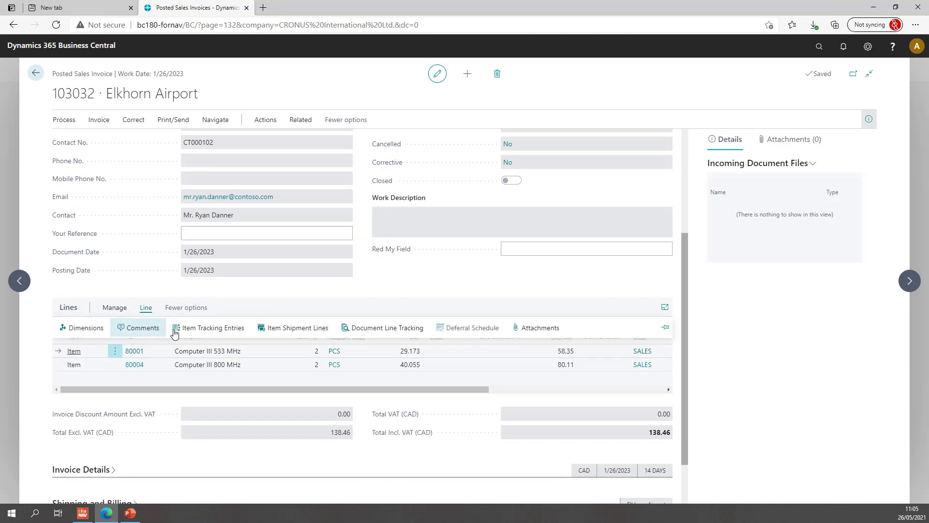
pyautogui.click(212, 327)
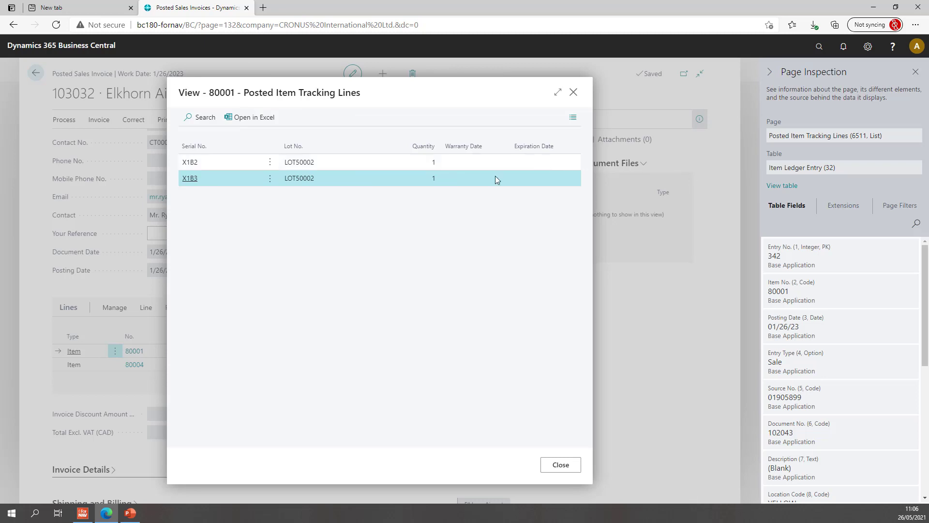
pyautogui.moveTo(832, 180)
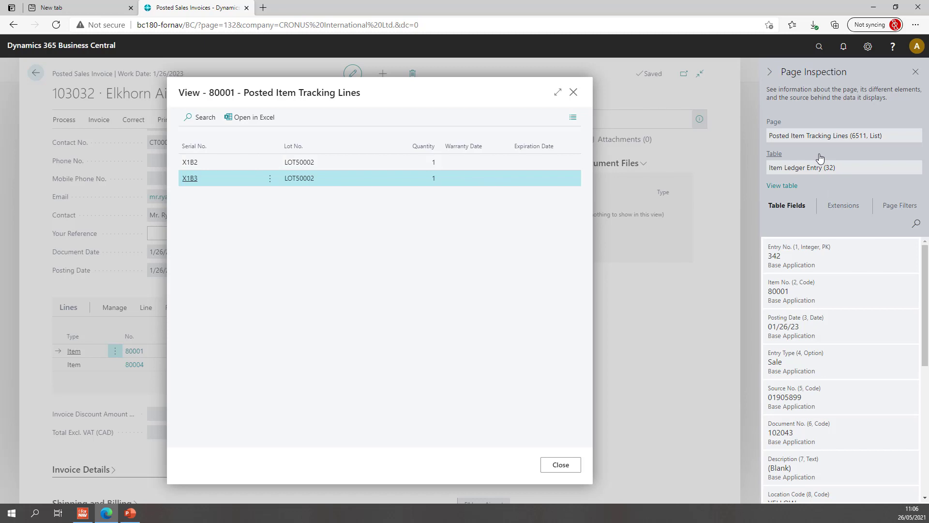
pyautogui.moveTo(866, 214)
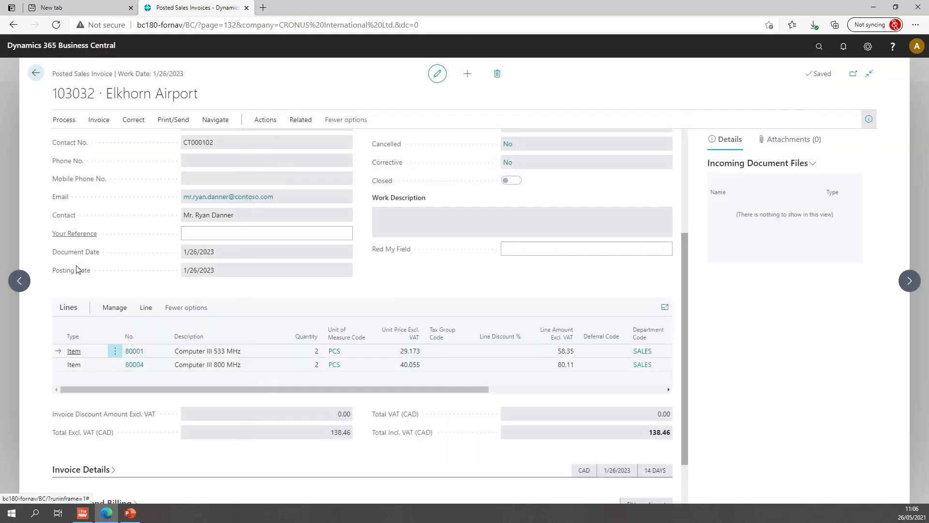
pyautogui.moveTo(106, 412)
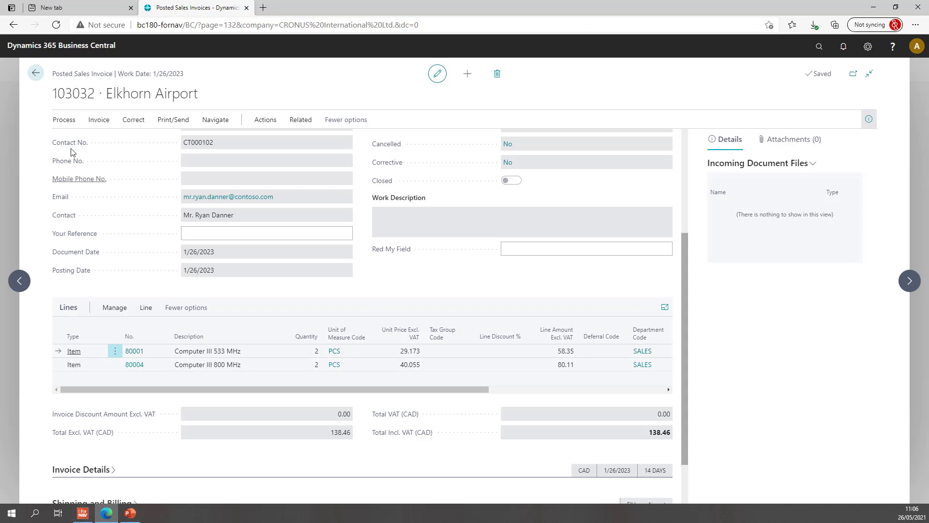
# - From Posted Sales Invoices, launch the Invoice layout via ForNAV Standard Reports
pyautogui.click(36, 72)
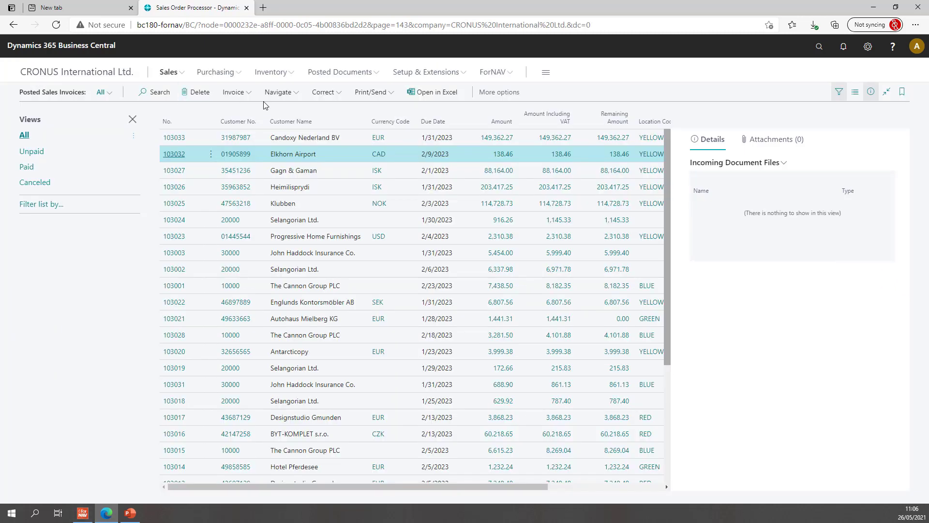
pyautogui.click(494, 72)
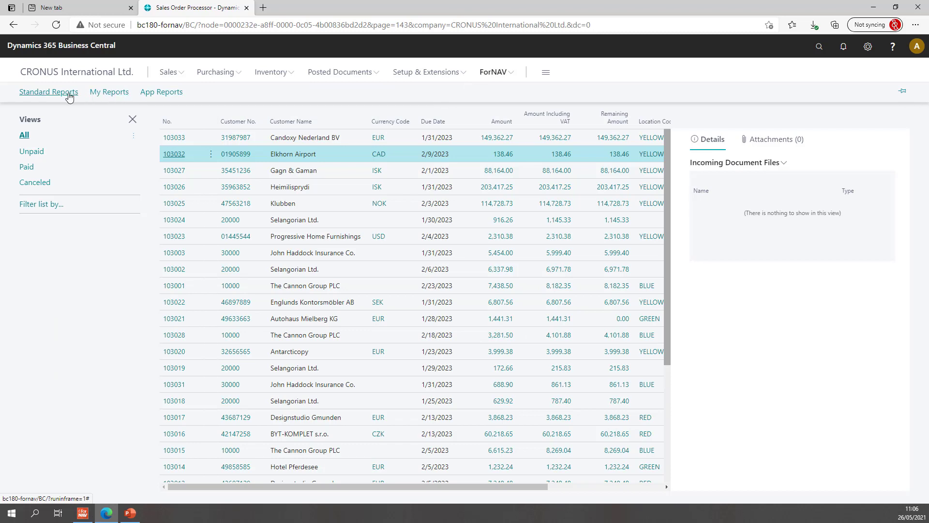
pyautogui.click(48, 92)
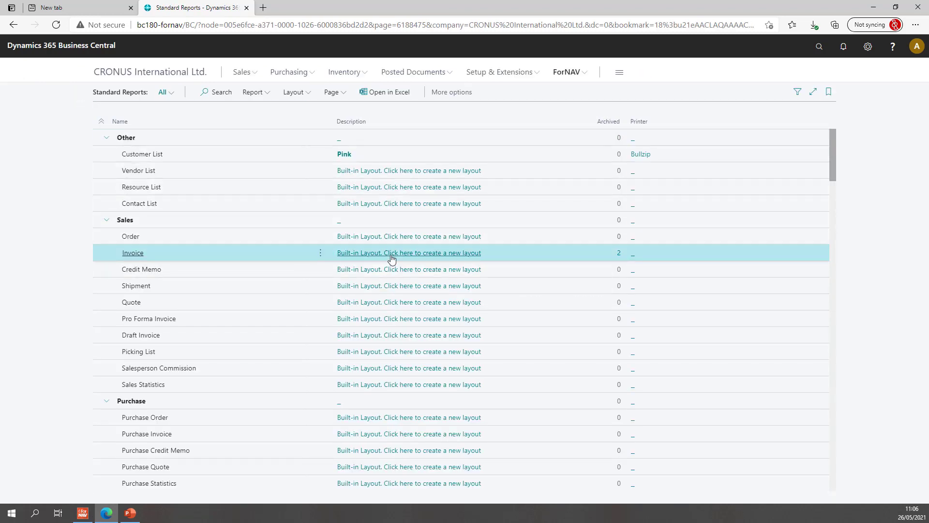
pyautogui.click(408, 252)
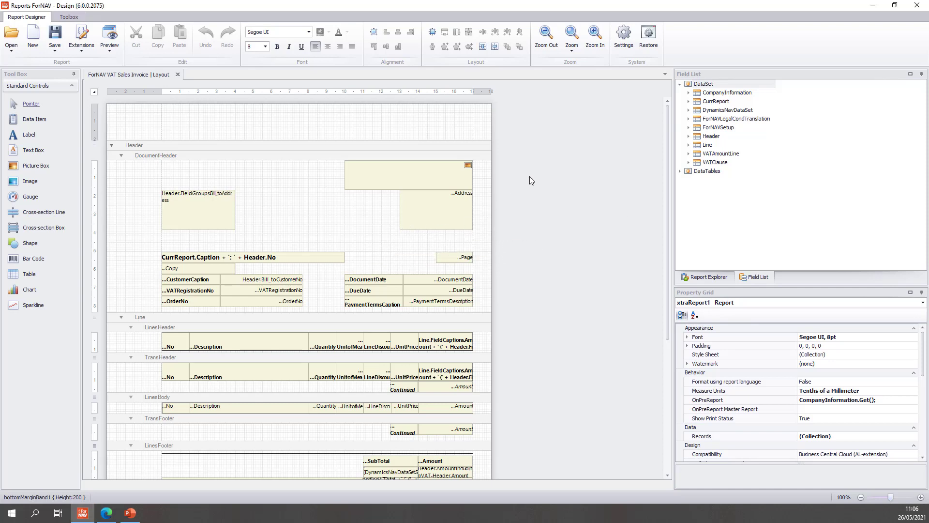
pyautogui.moveTo(490, 358)
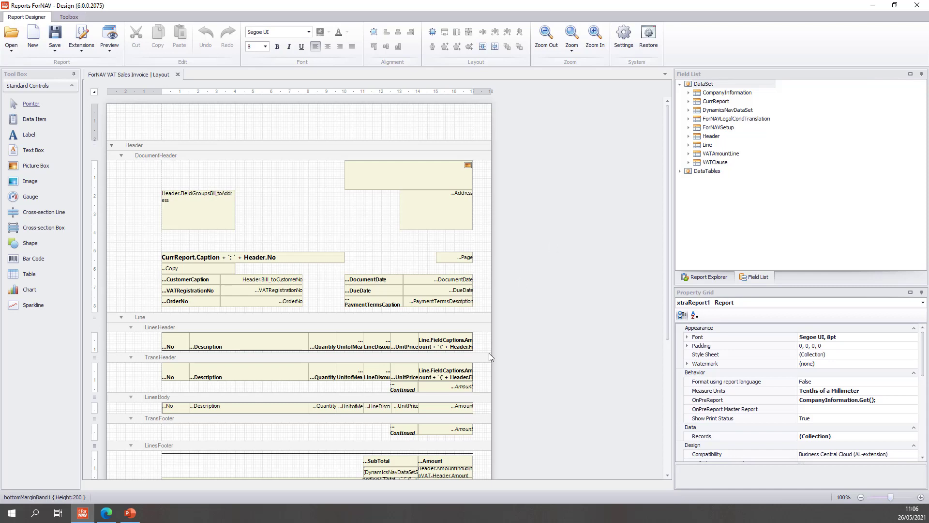
pyautogui.moveTo(316, 151)
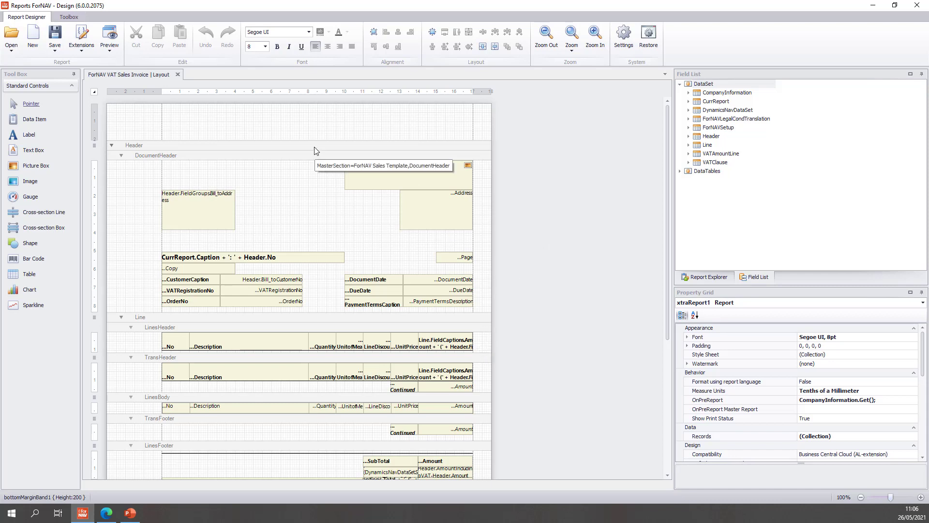
# - Add a Data Item from the Tool Box into the invoice layout's Line band
pyautogui.scroll(-3)
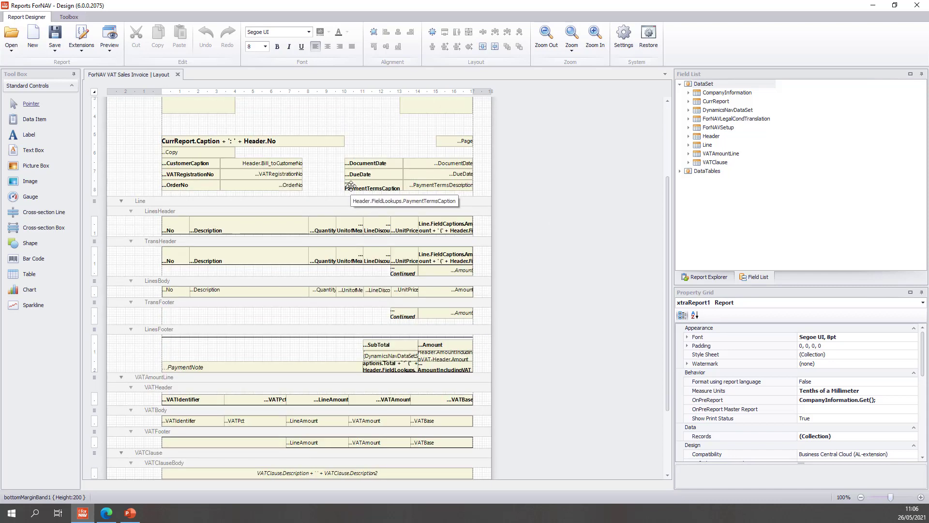
pyautogui.moveTo(294, 174)
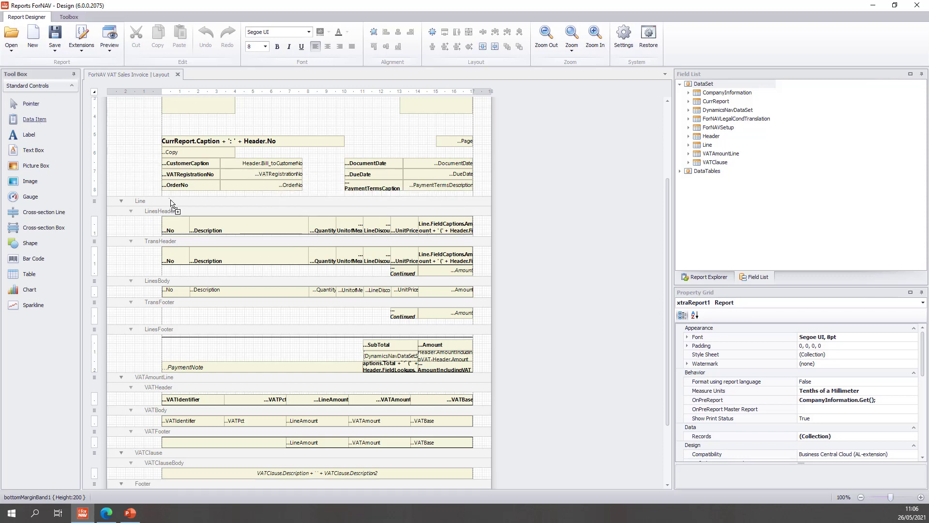
pyautogui.doubleClick(141, 201)
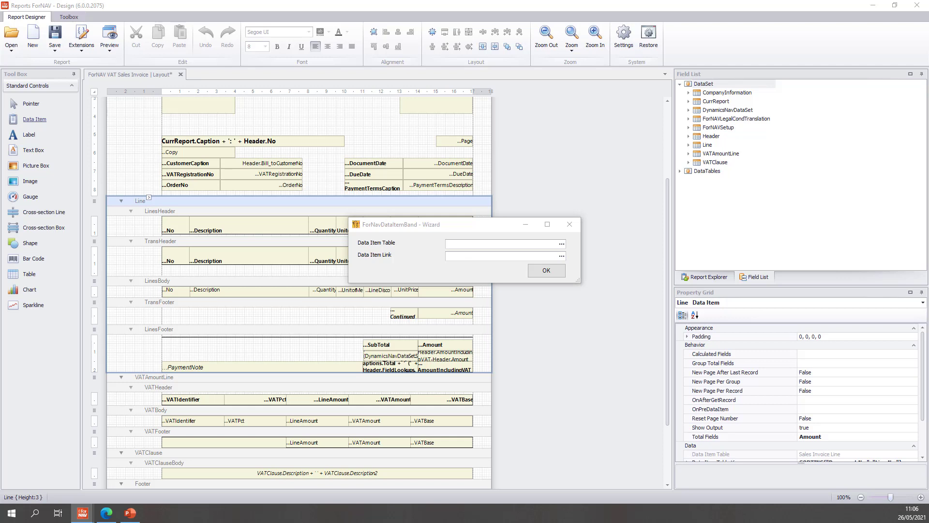
# - Set the new data item's table to Value Entry
pyautogui.click(561, 244)
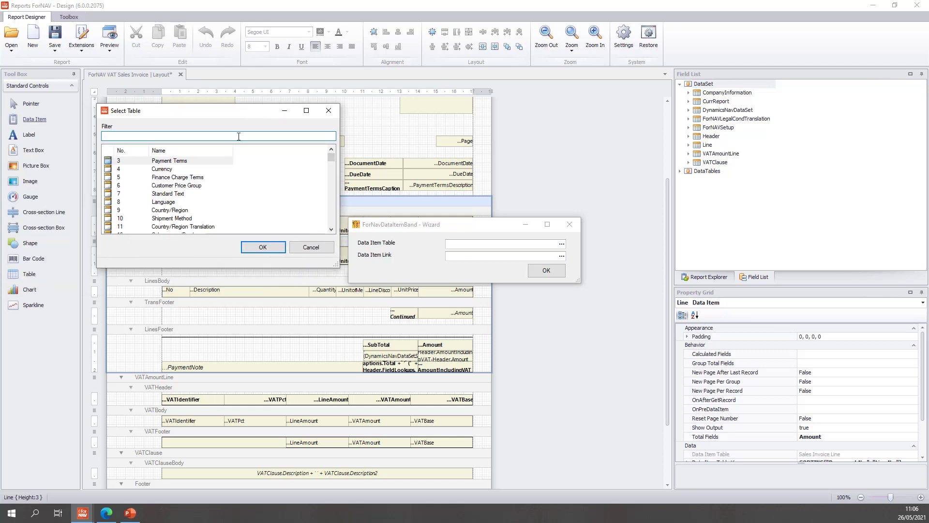
pyautogui.write('value en')
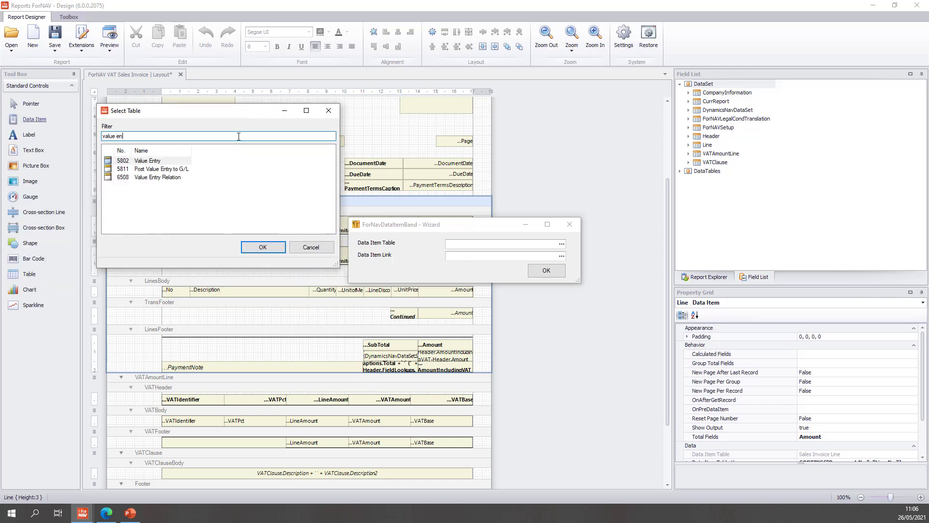
pyautogui.click(147, 160)
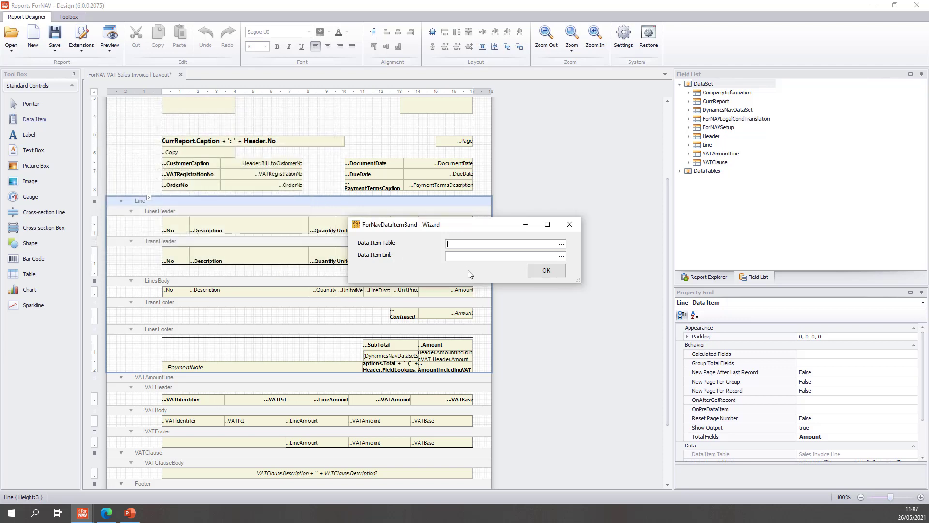
pyautogui.write('Value Entry')
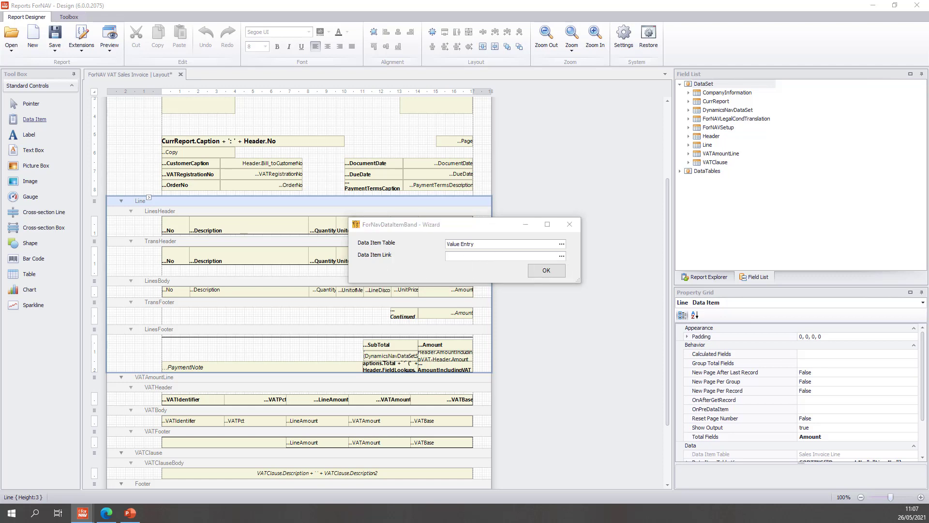
pyautogui.click(561, 256)
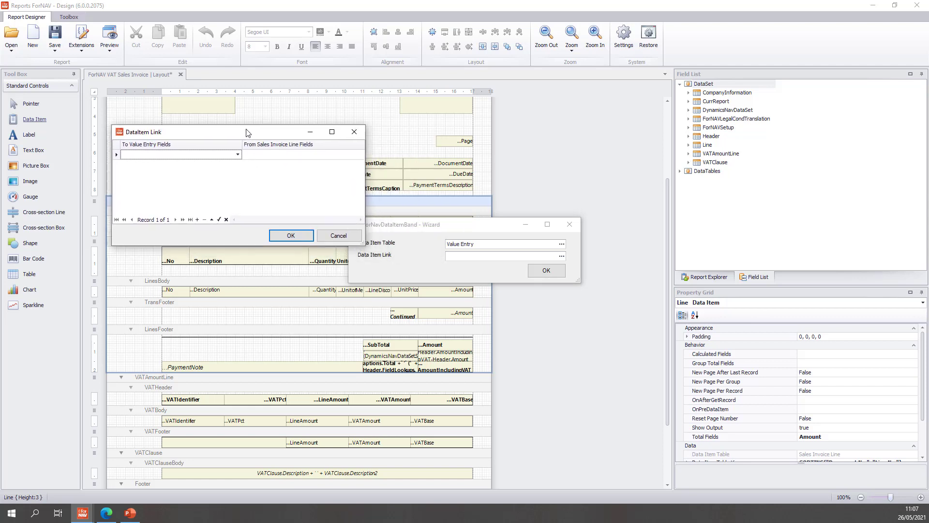
# - Map Item No. to No., Document No. to Document No., Document Line No. to Line No
pyautogui.click(234, 155)
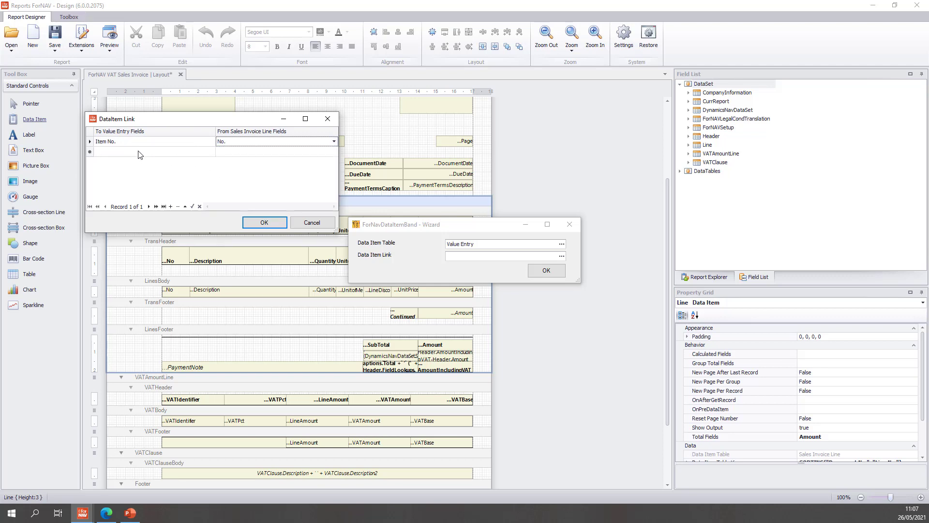
pyautogui.click(208, 151)
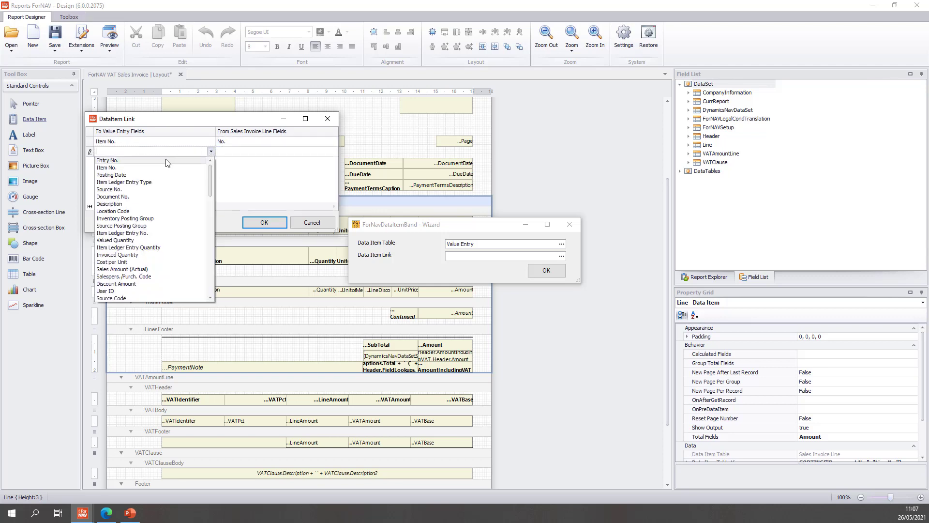
pyautogui.click(113, 197)
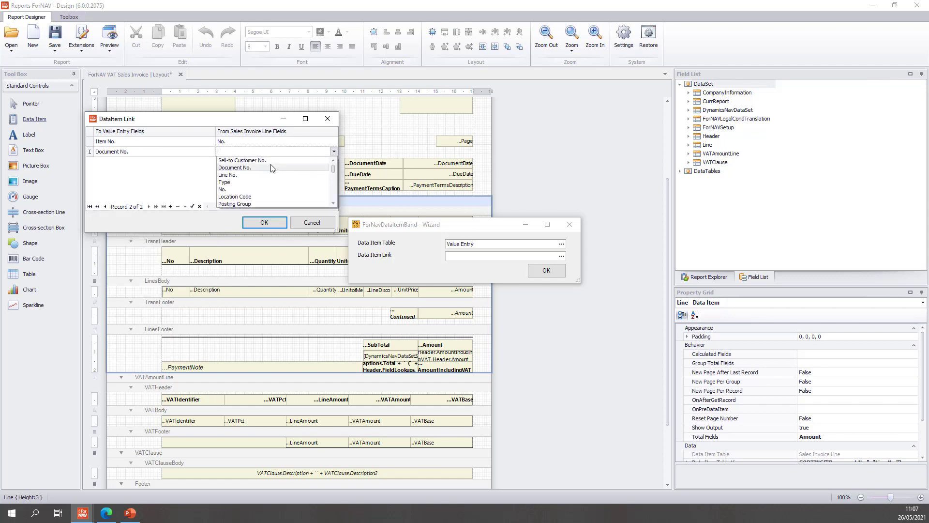
pyautogui.click(235, 167)
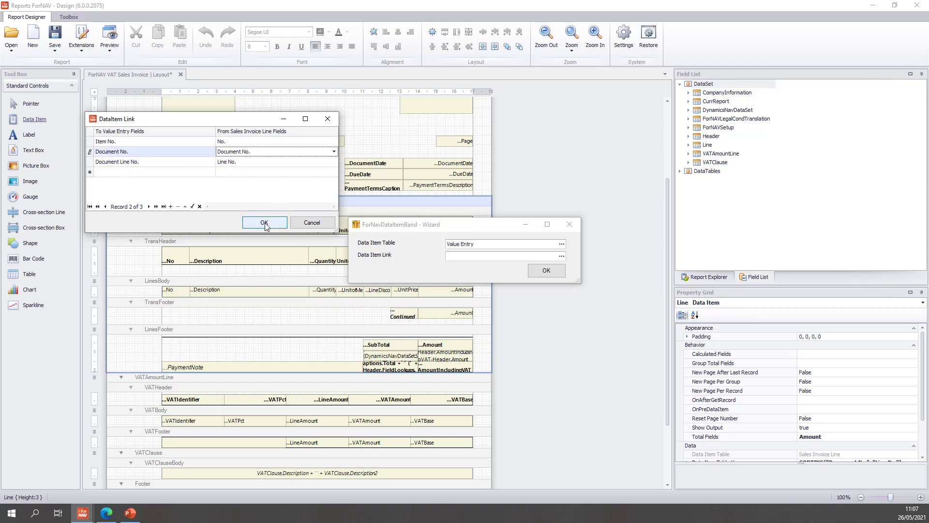
pyautogui.click(264, 222)
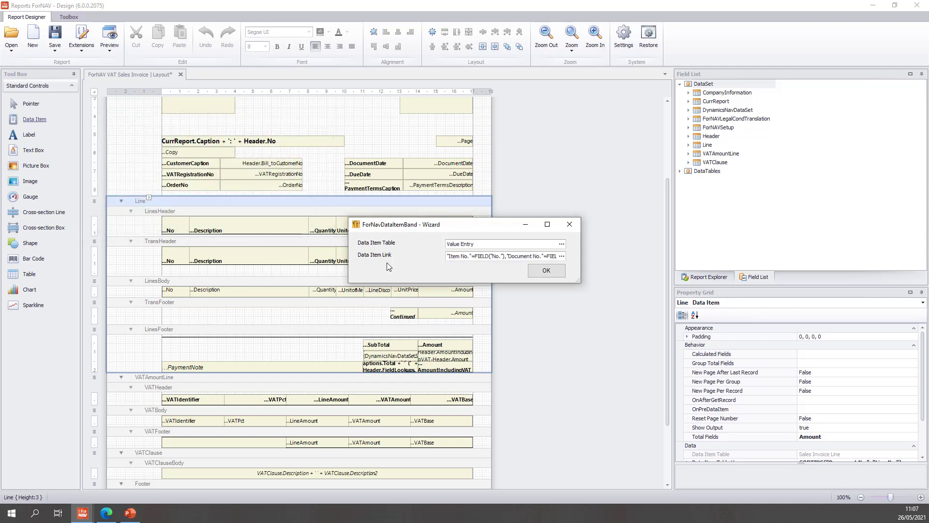
pyautogui.moveTo(546, 270)
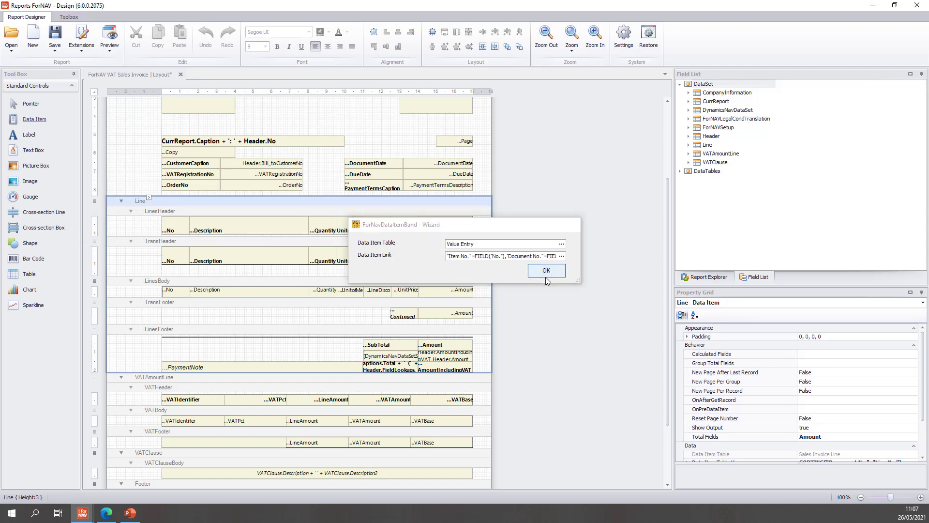
# - Create the Value Entry data item and nest an Item Ledger Entry data item beneath it
pyautogui.click(546, 270)
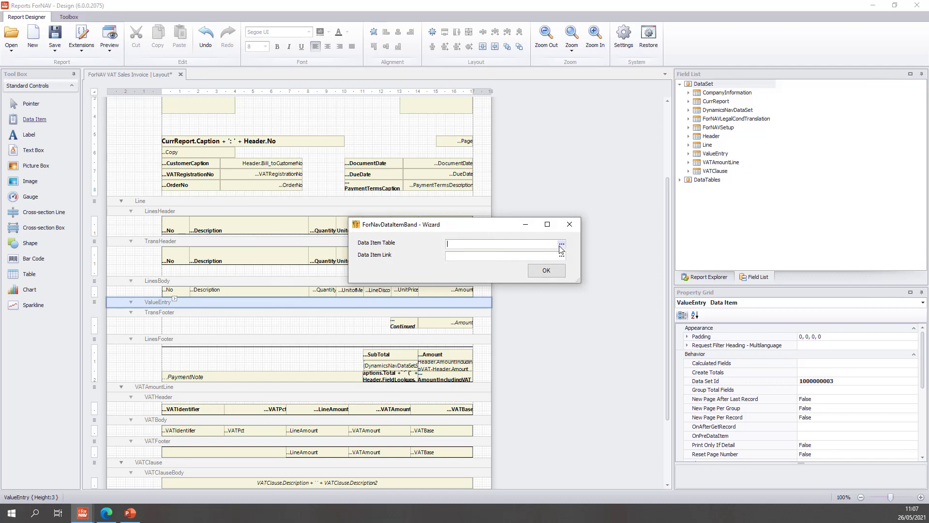
pyautogui.click(561, 244)
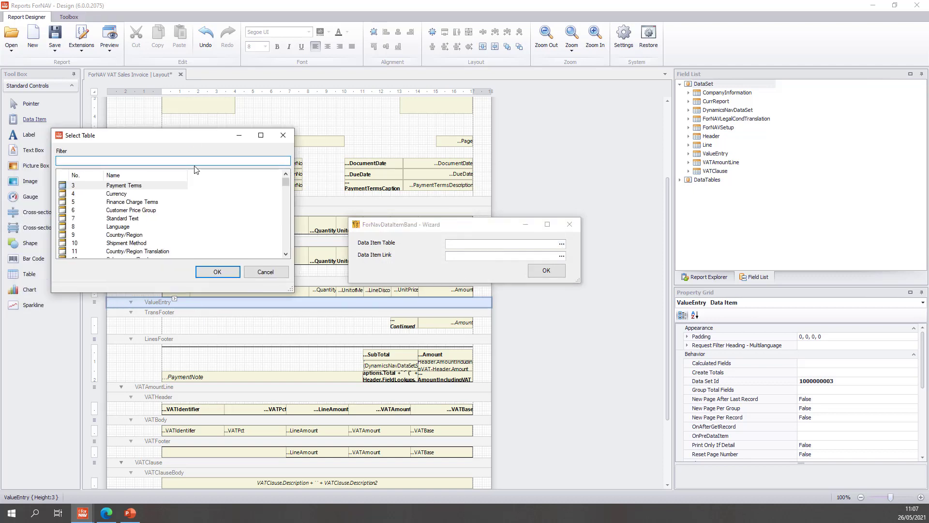
pyautogui.write('item le')
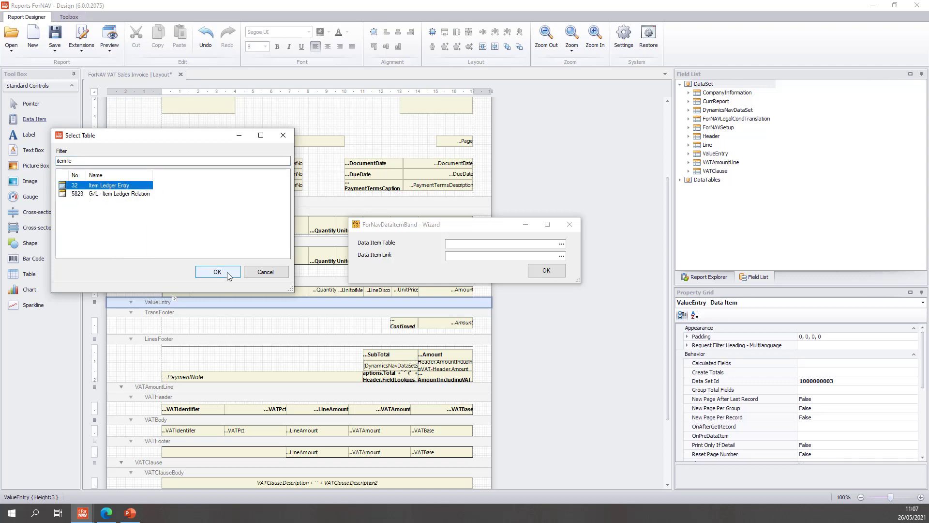
pyautogui.click(218, 272)
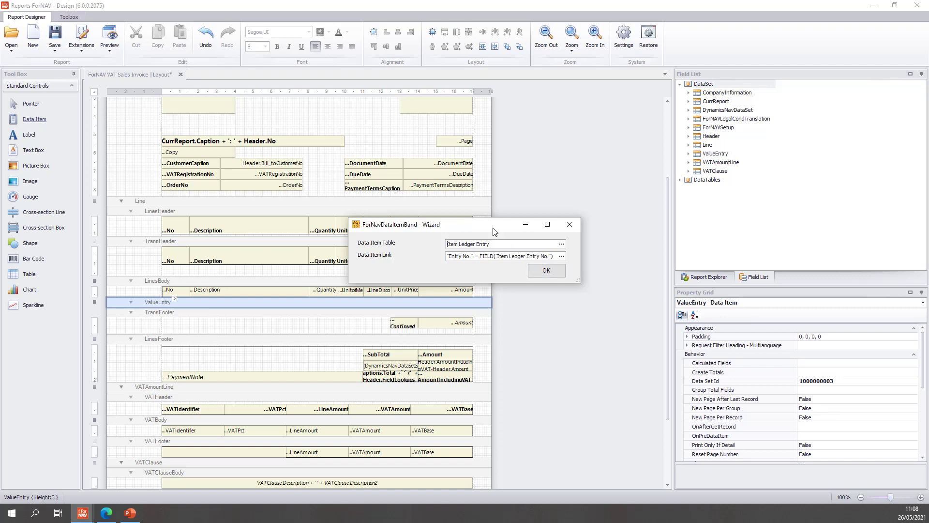
pyautogui.moveTo(494, 283)
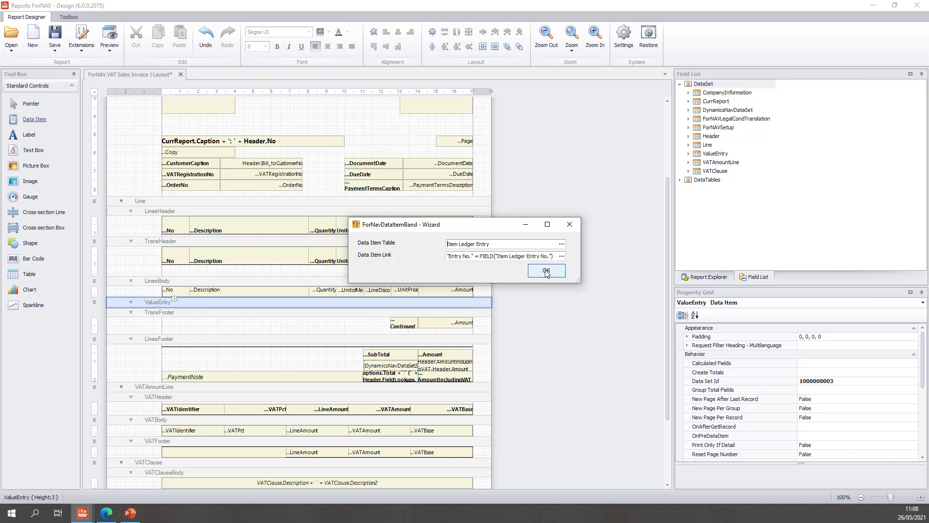
pyautogui.click(545, 270)
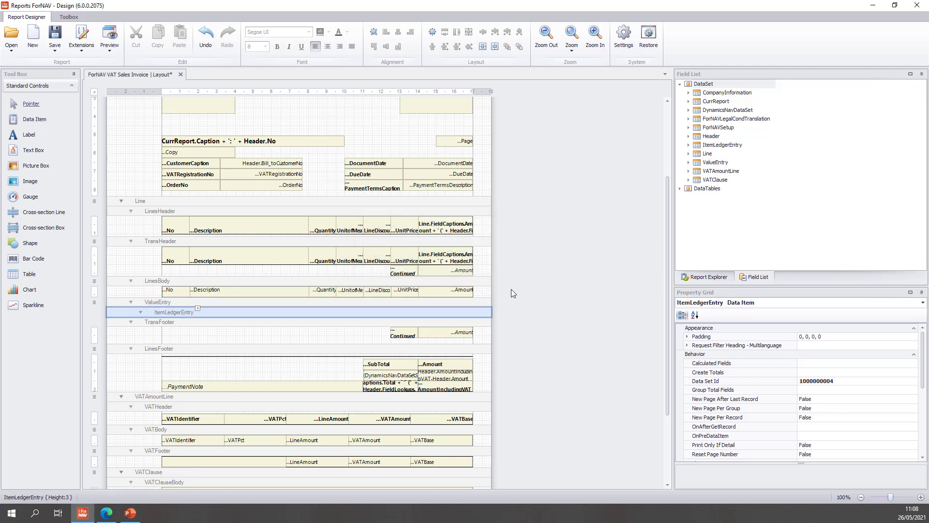
pyautogui.click(157, 301)
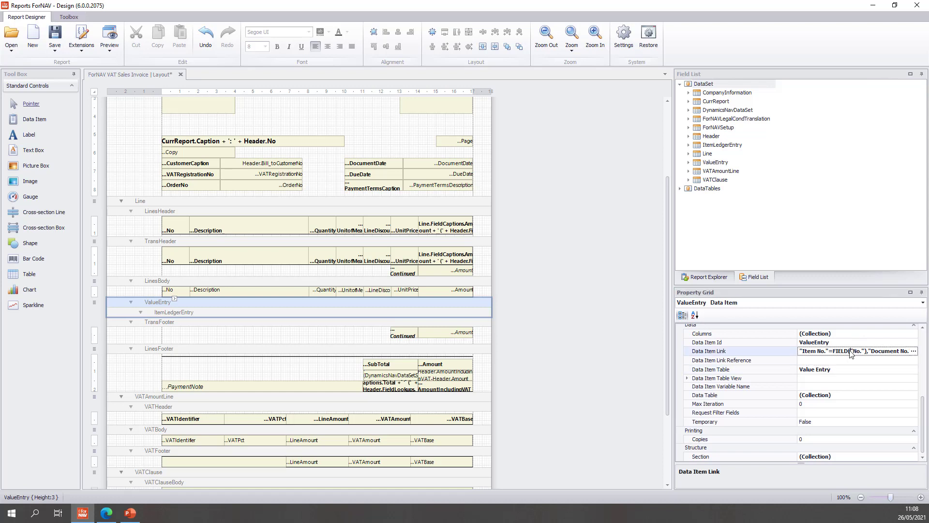
pyautogui.moveTo(405, 328)
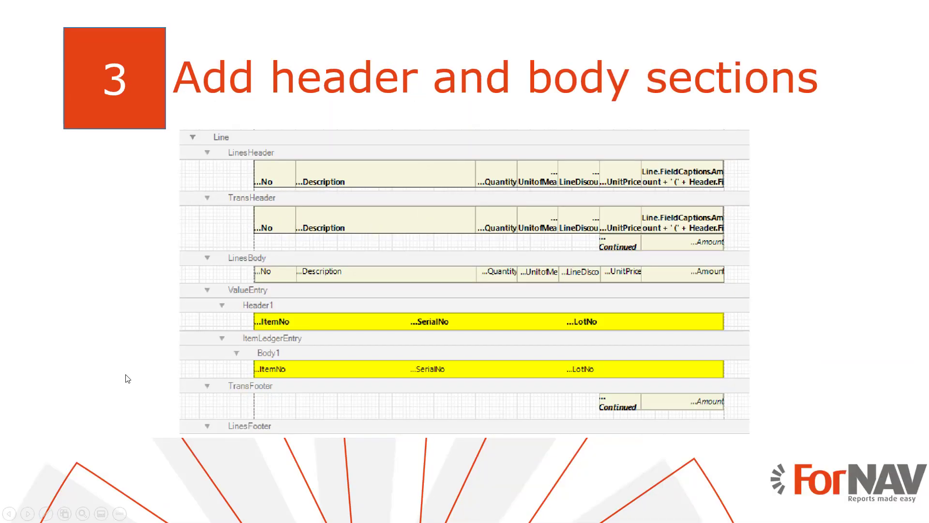
pyautogui.moveTo(148, 374)
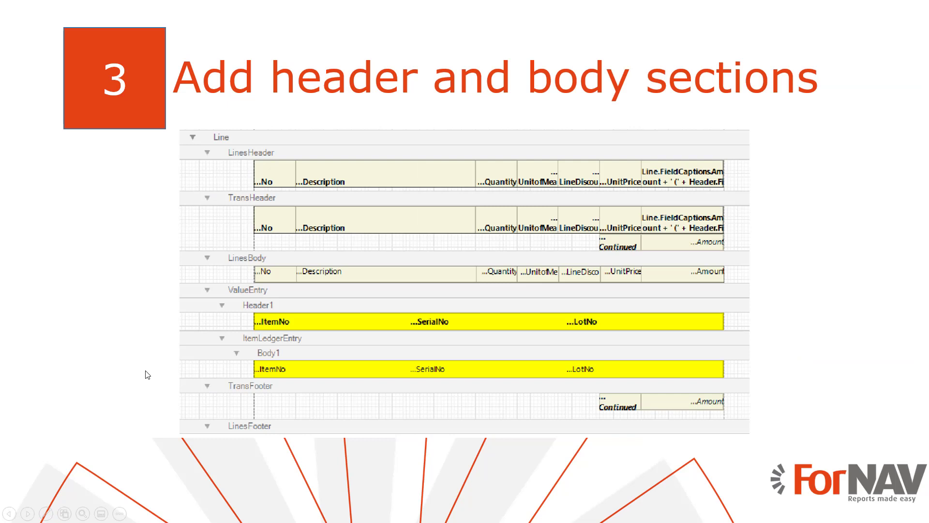
pyautogui.moveTo(181, 354)
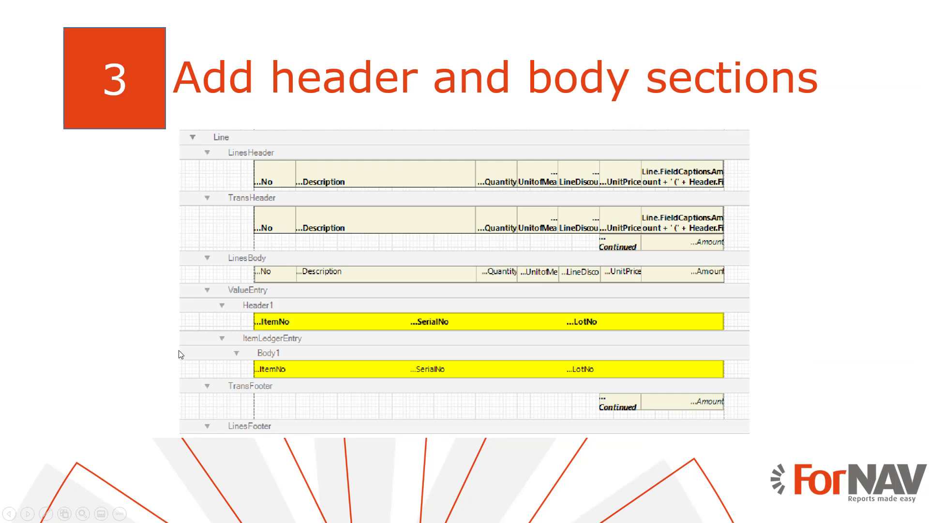
pyautogui.moveTo(148, 352)
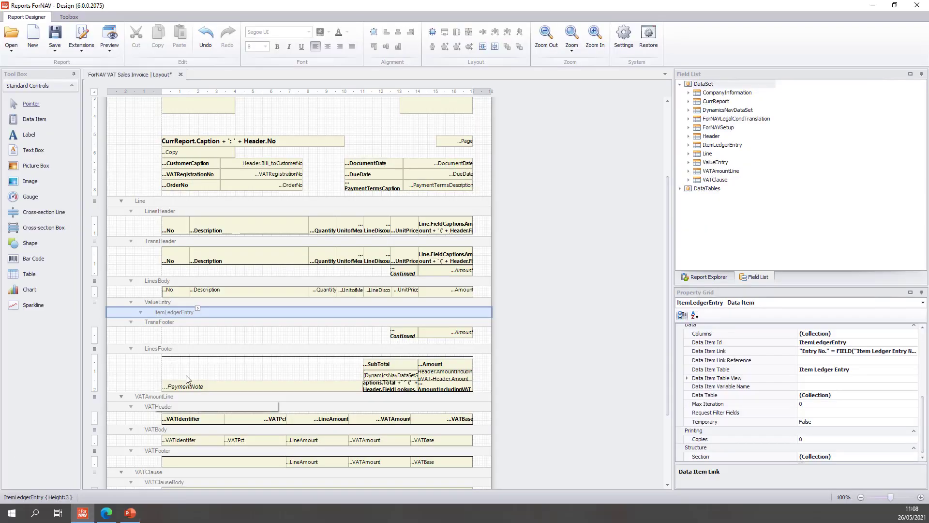
# - Insert a Header section under ValueEntry and a Body section under ItemLedgerEntry
pyautogui.click(157, 301)
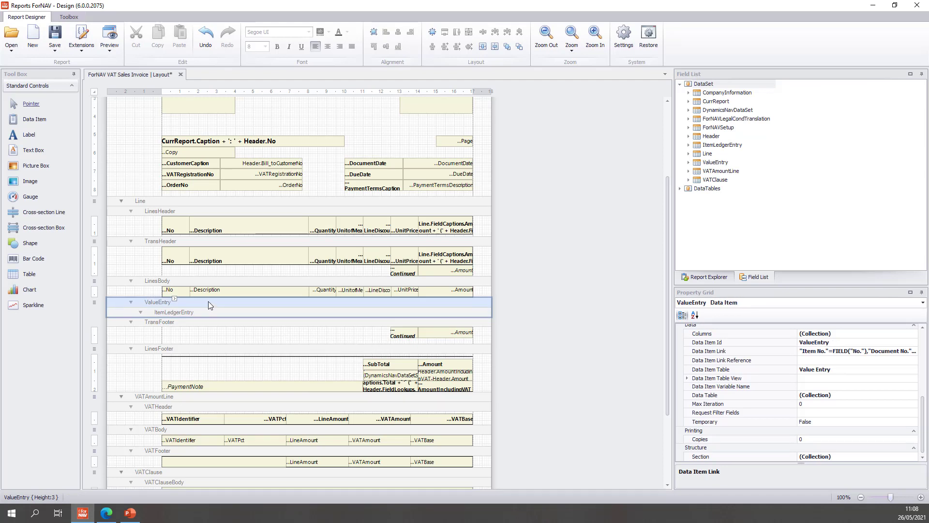
pyautogui.moveTo(214, 312)
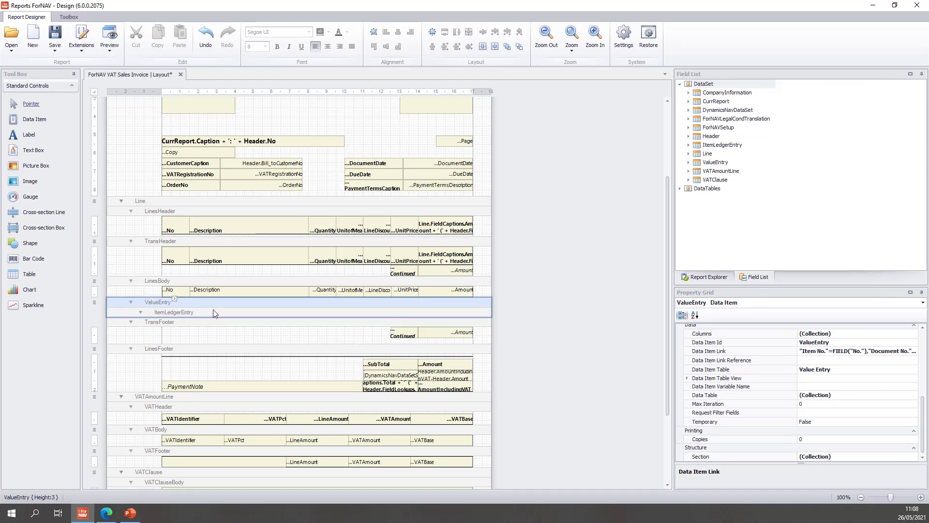
pyautogui.moveTo(214, 305)
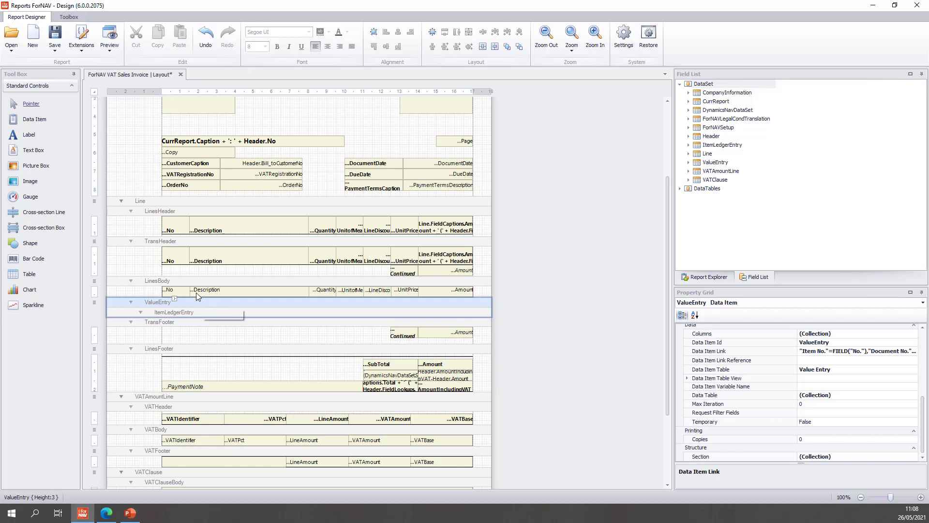
pyautogui.rightClick(197, 296)
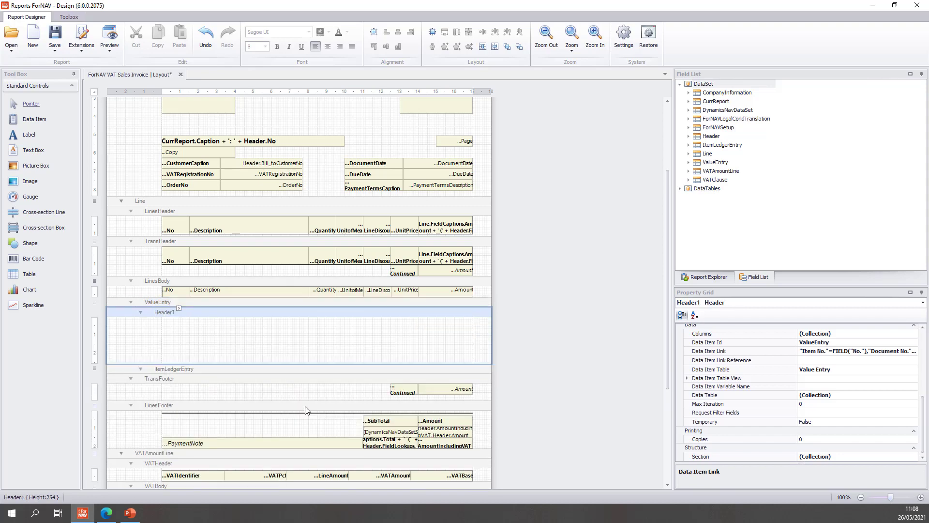
pyautogui.click(173, 368)
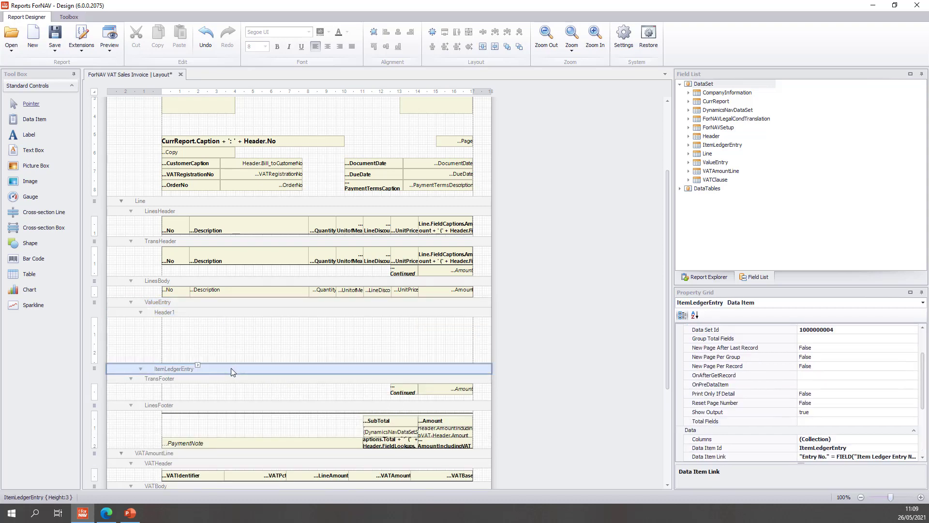
pyautogui.rightClick(233, 371)
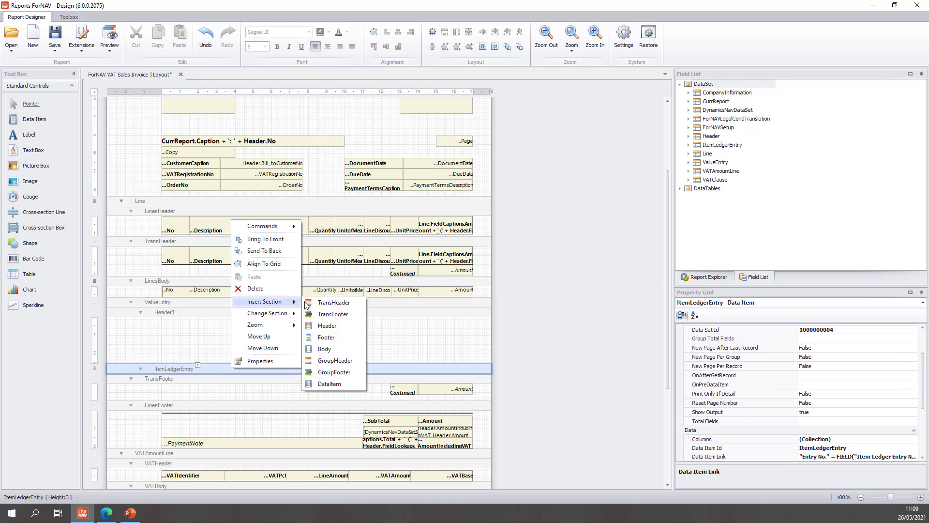
pyautogui.click(324, 349)
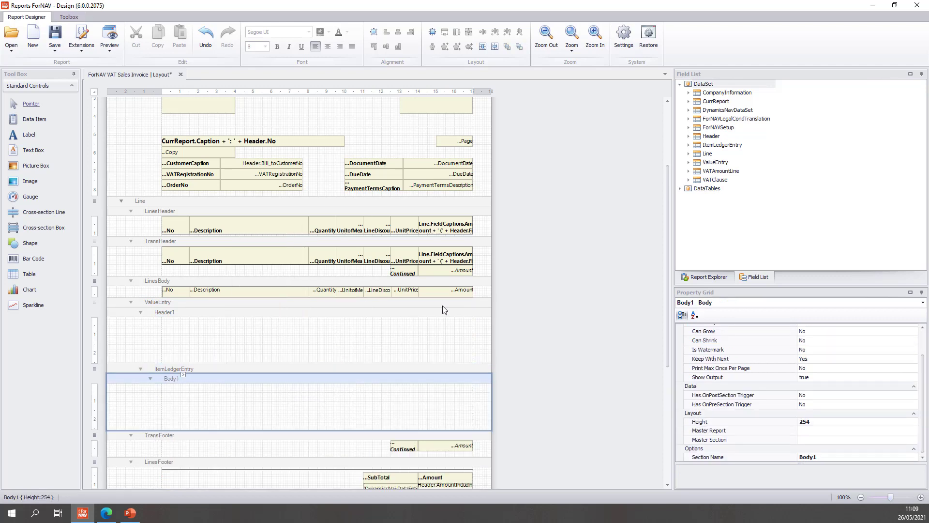
pyautogui.moveTo(692, 160)
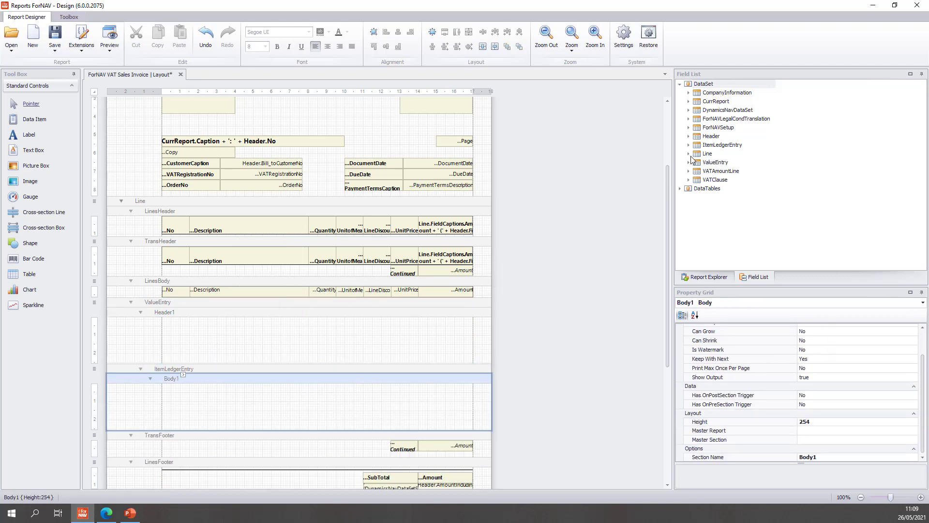
# - Place ItemNo, SerialNo and LotNo in a yellow Body1 row with height 63.5
pyautogui.click(689, 145)
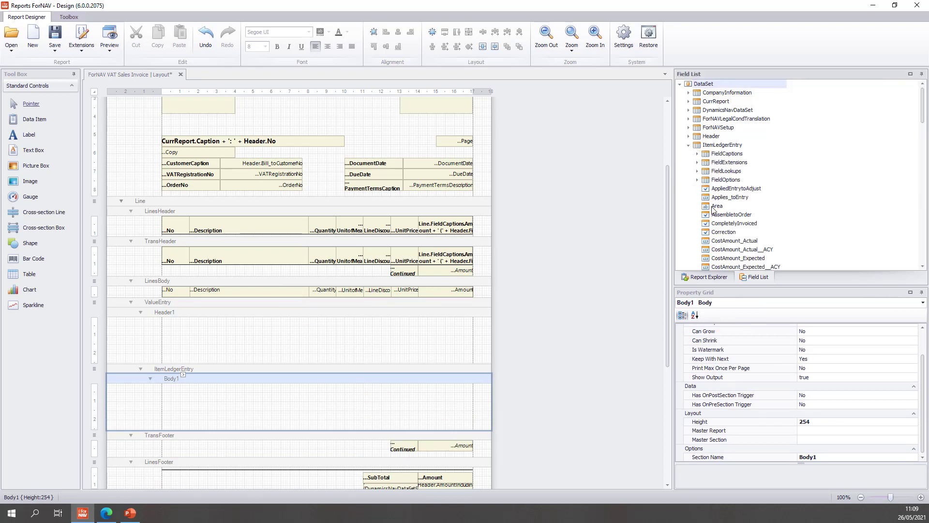
pyautogui.scroll(-3)
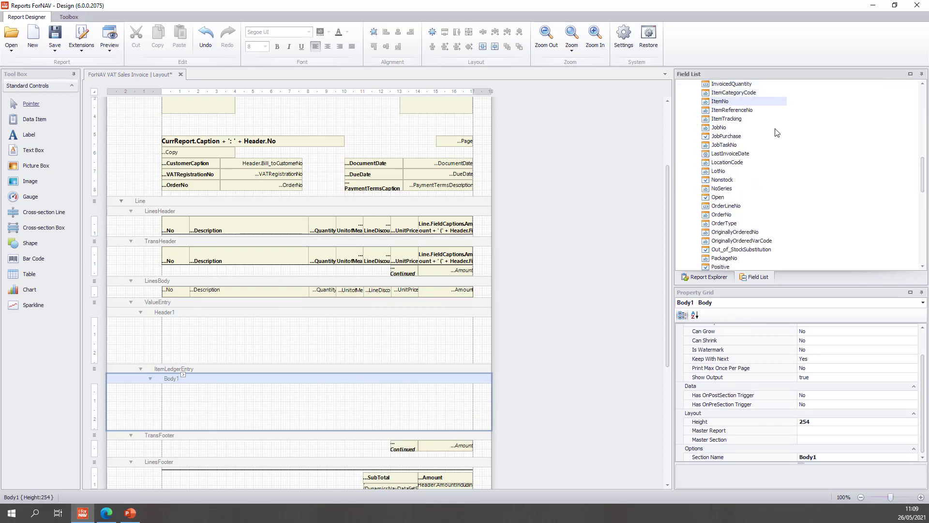
pyautogui.scroll(-3)
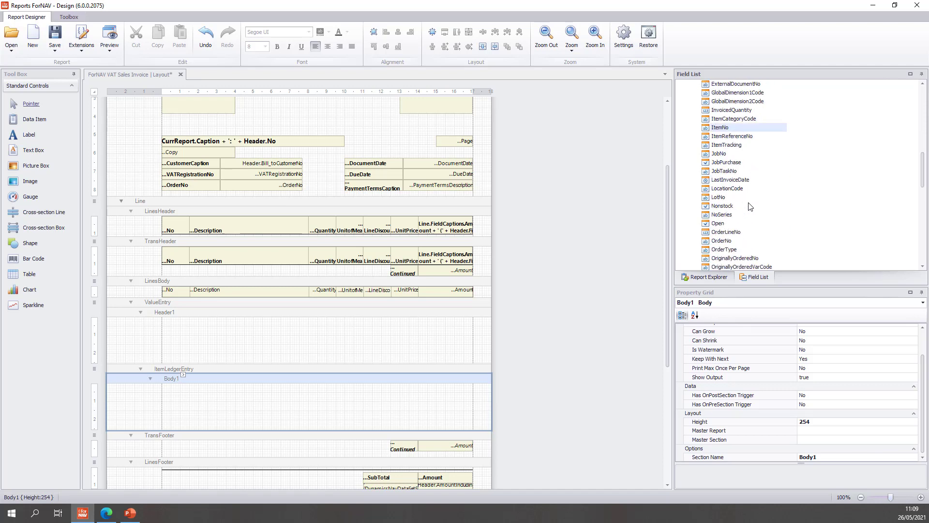
pyautogui.moveTo(737, 197)
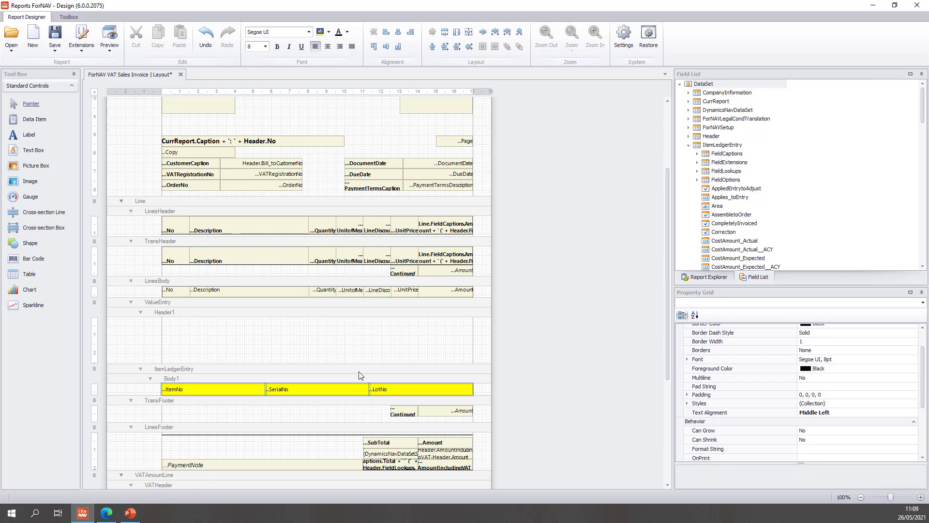
pyautogui.click(171, 378)
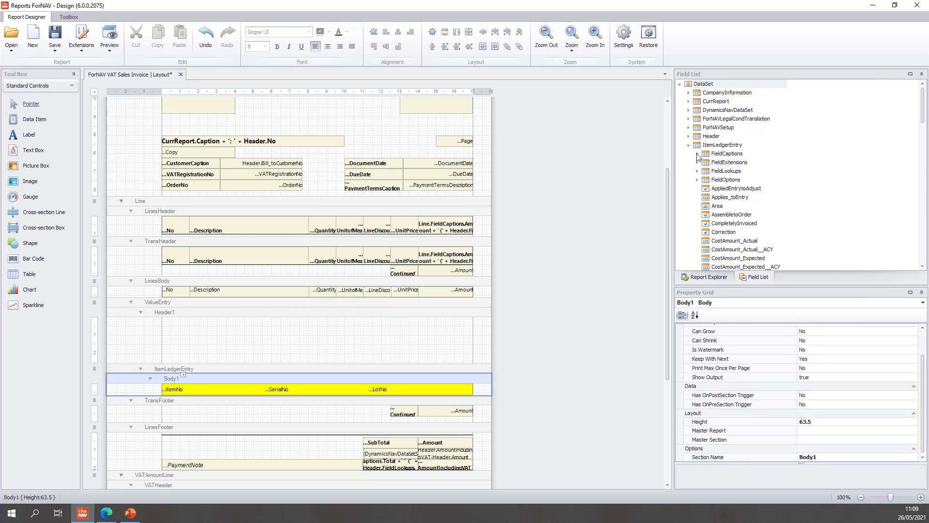
# - Expand ItemLedgerEntry > FieldCaptions in the Field List and browse the captions
pyautogui.click(697, 154)
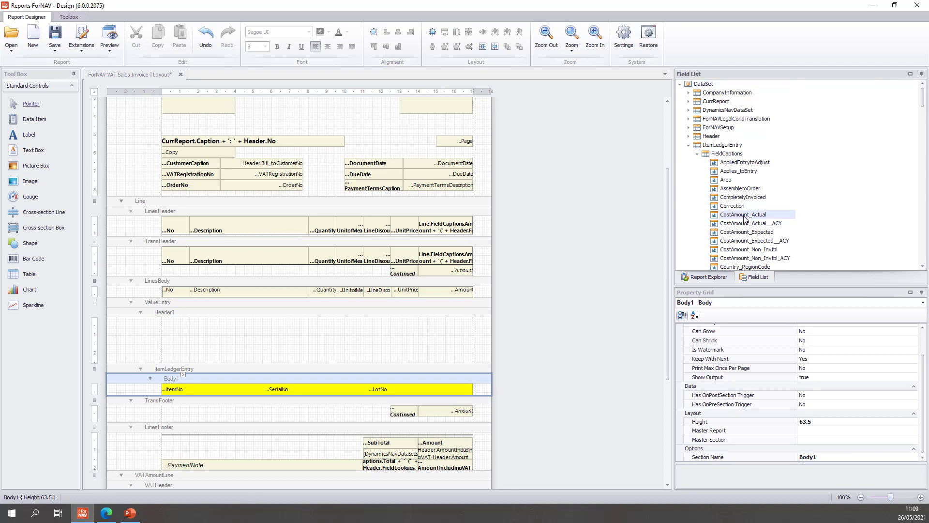
pyautogui.scroll(-3)
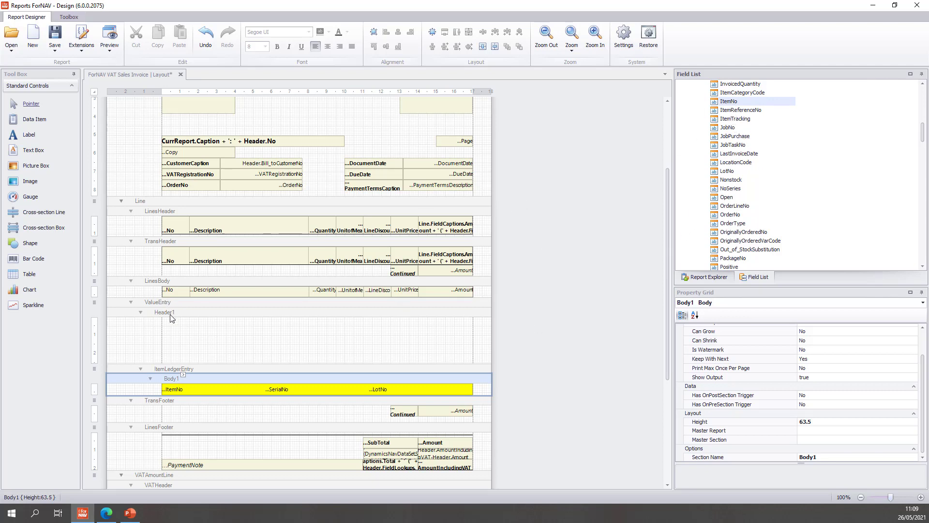
pyautogui.moveTo(771, 193)
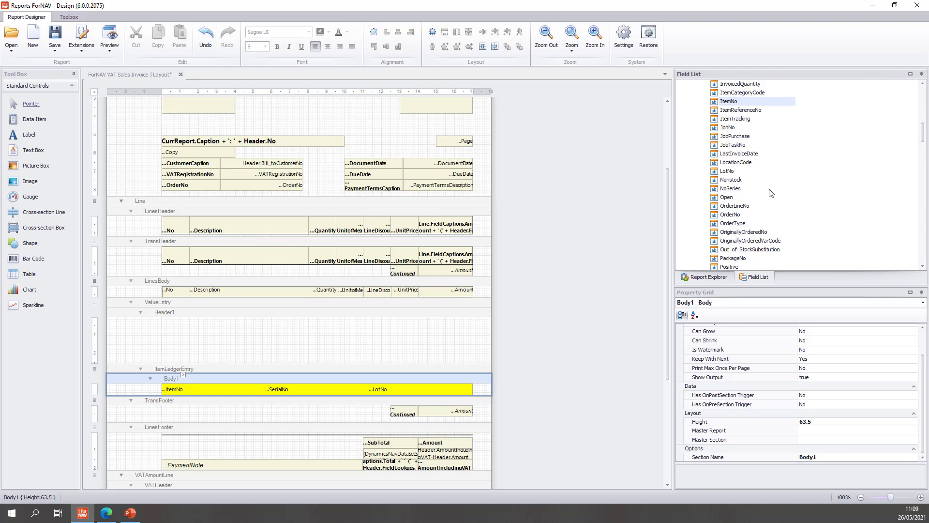
pyautogui.scroll(-3)
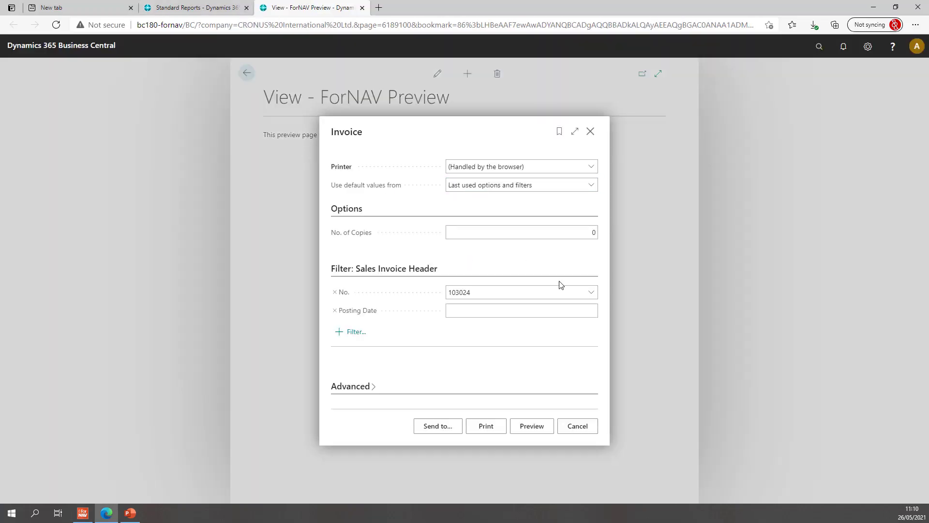
# - Preview the Invoice report for posted sales invoice 103032
pyautogui.click(591, 291)
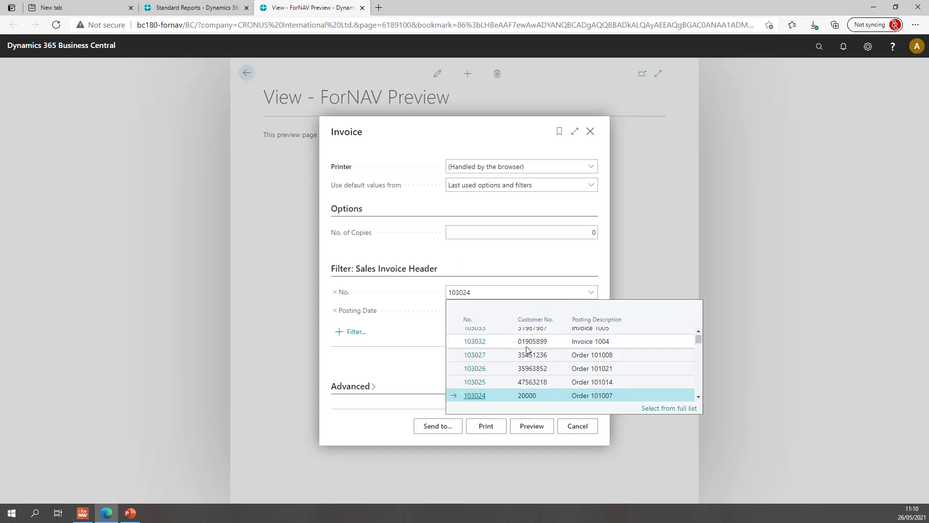
pyautogui.click(475, 341)
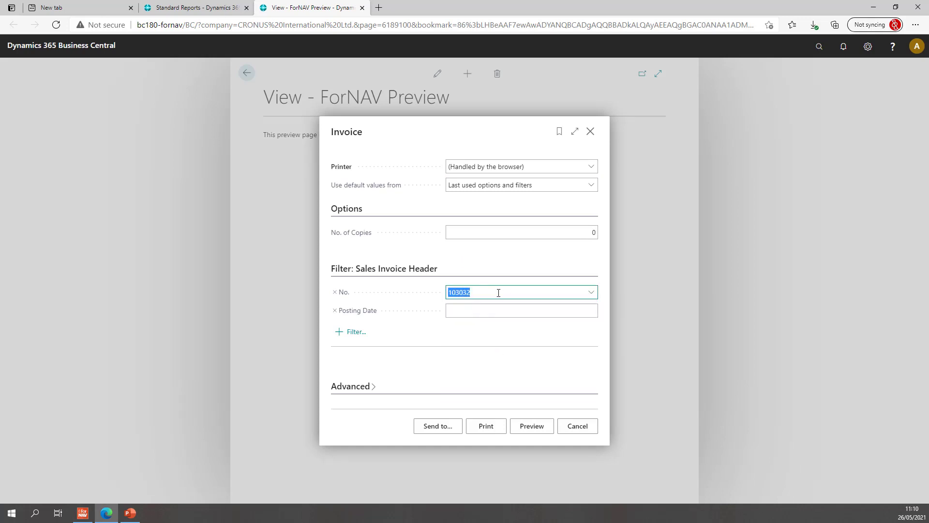
pyautogui.moveTo(533, 419)
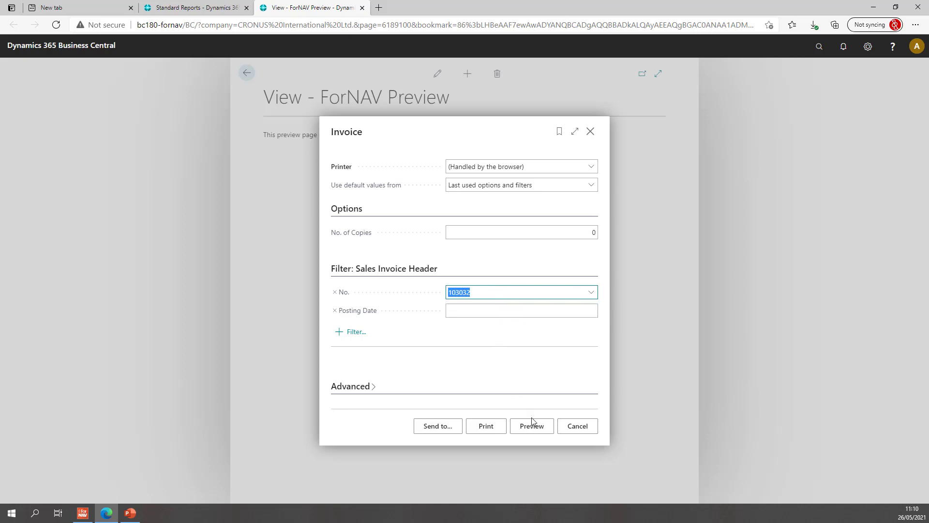
pyautogui.click(532, 426)
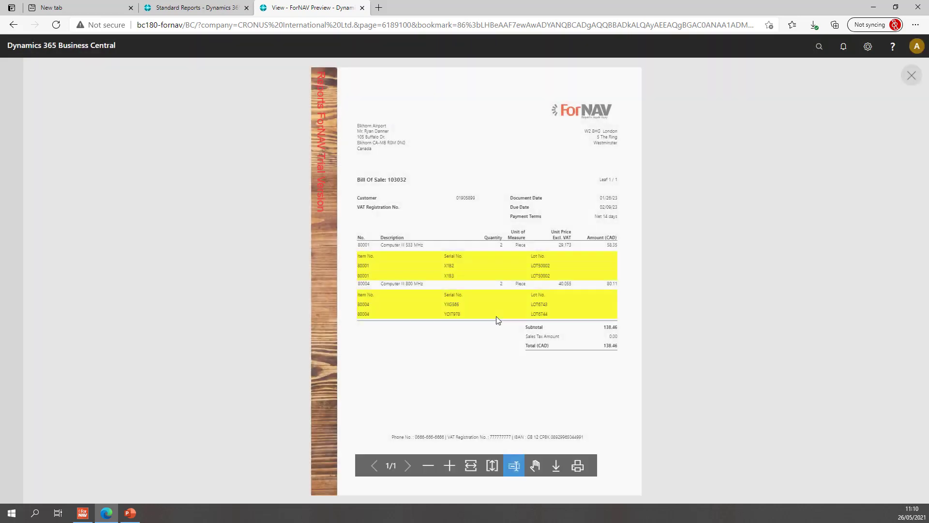
# - Zoom in on the invoice 103032 preview to read the serial and lot rows
pyautogui.click(471, 465)
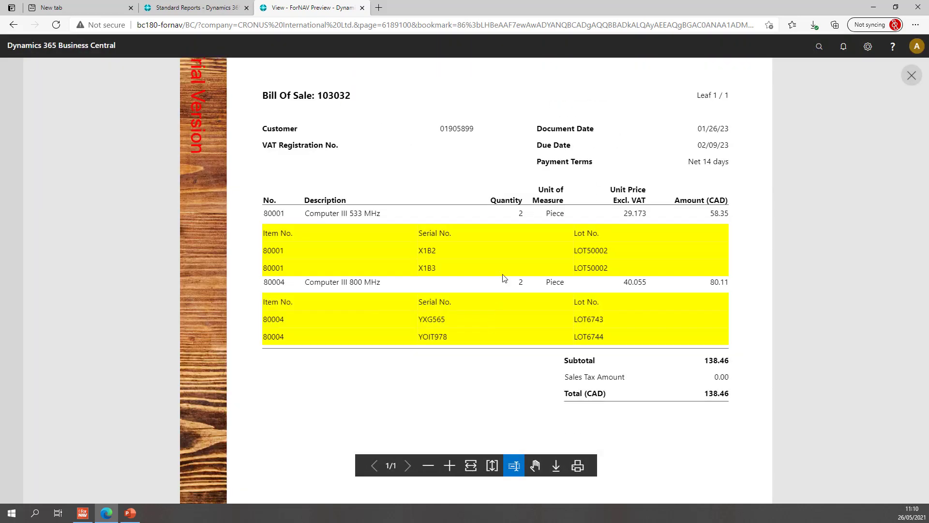
pyautogui.moveTo(258, 157)
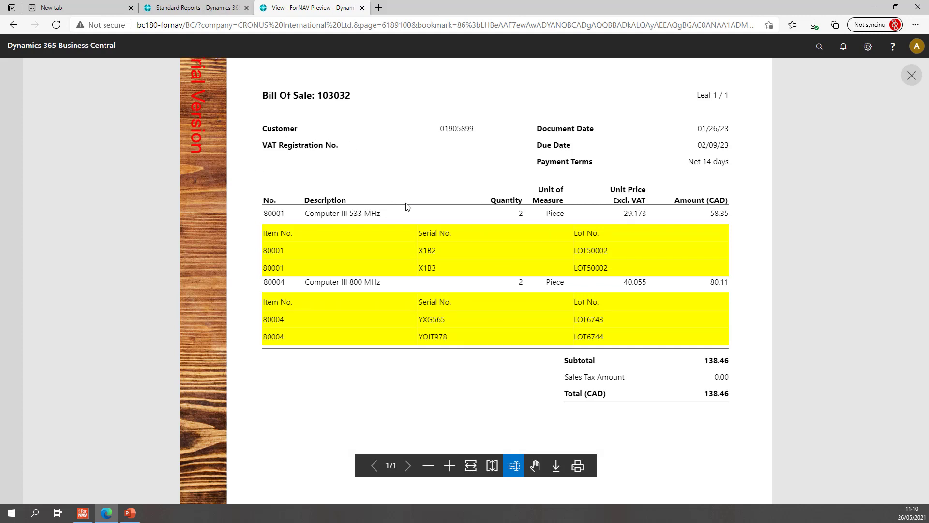
pyautogui.moveTo(553, 264)
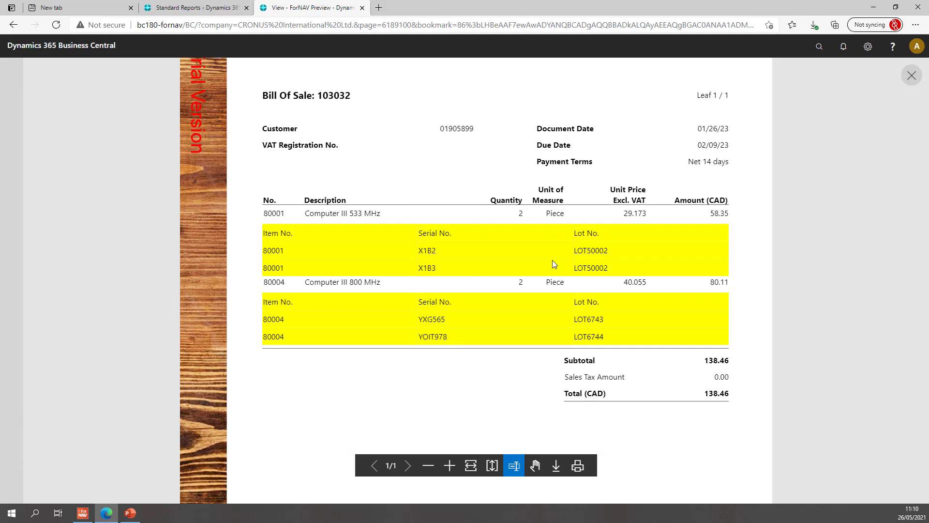
pyautogui.moveTo(582, 249)
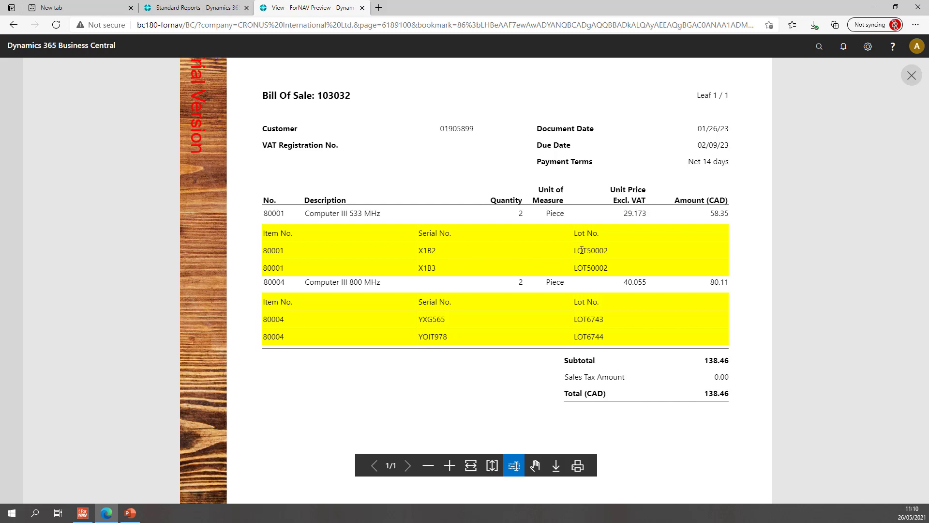
pyautogui.moveTo(445, 265)
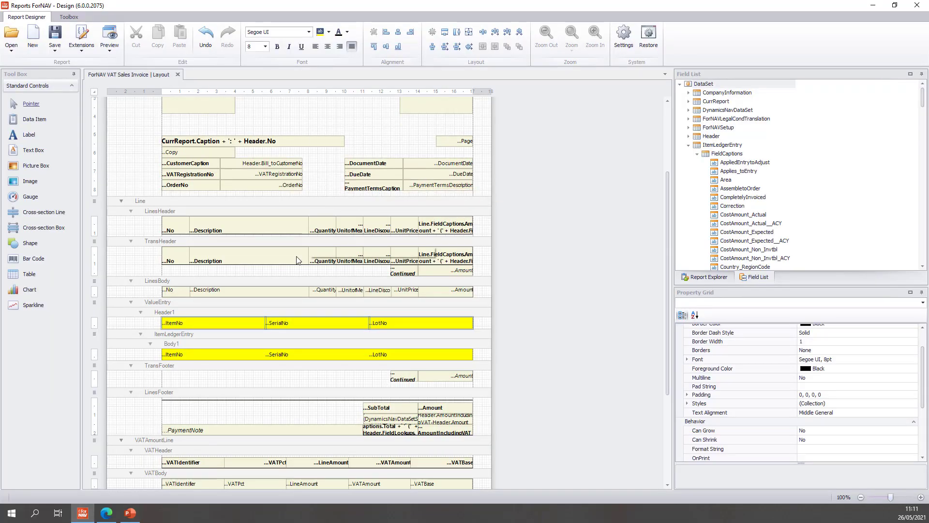
# - Insert a Body2 section under ValueEntry holding the yellow ItemNo, SerialNo and LotNo row
pyautogui.click(157, 302)
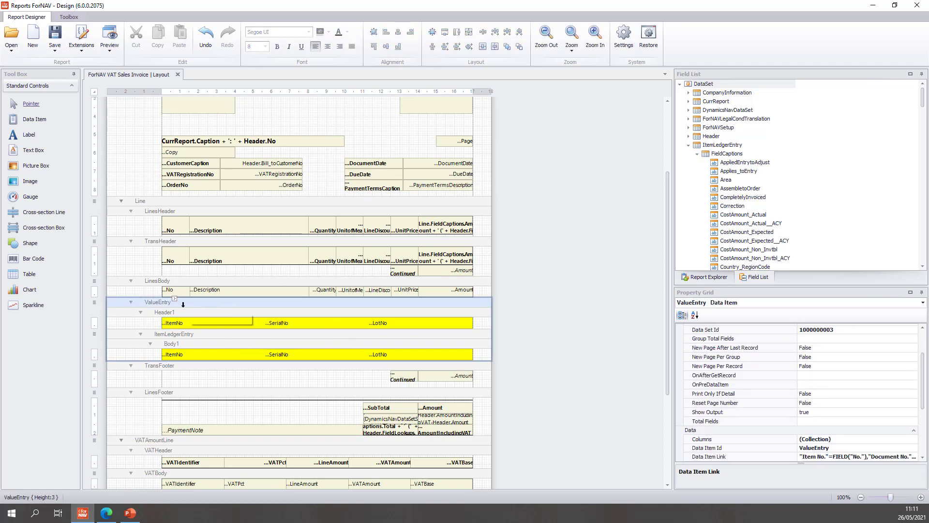
pyautogui.rightClick(160, 301)
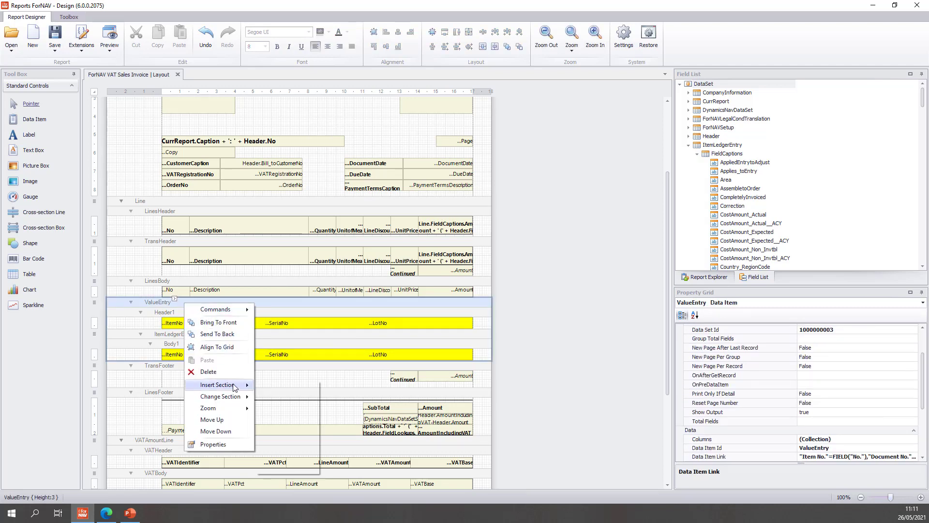
pyautogui.click(217, 385)
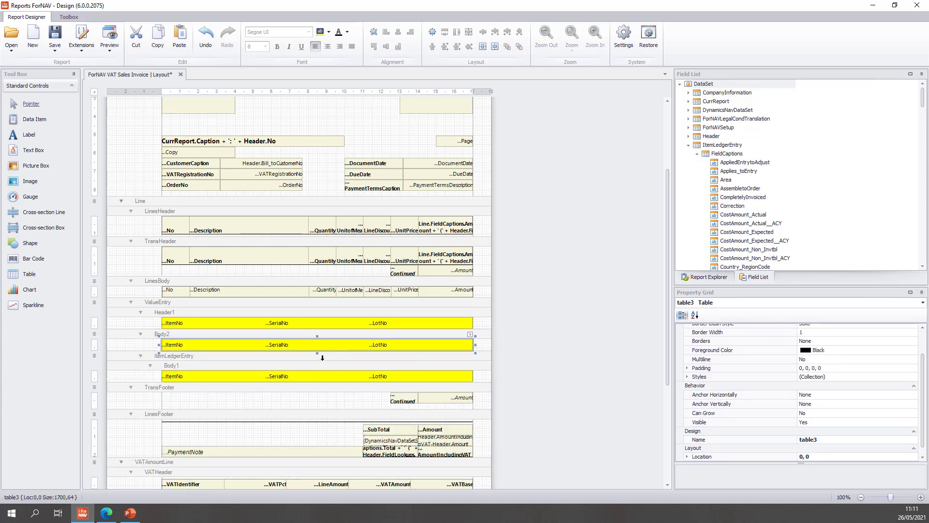
pyautogui.click(174, 355)
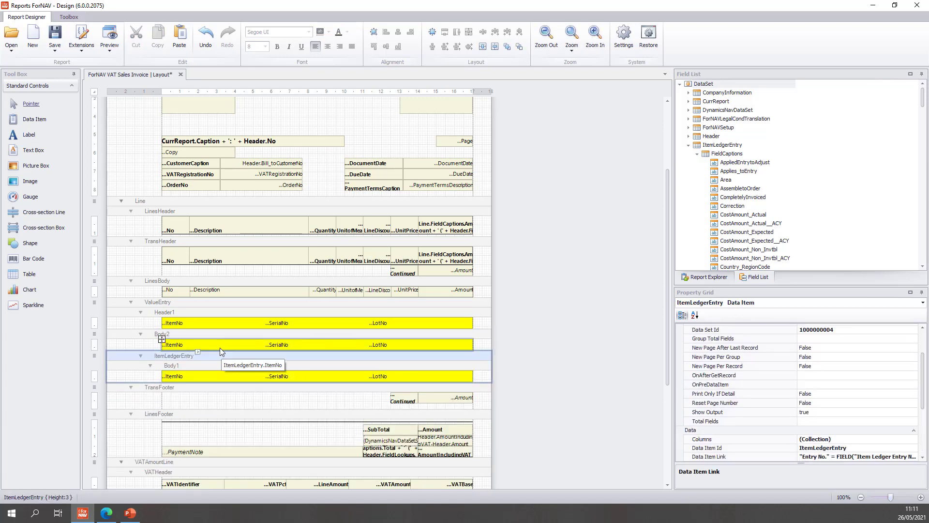
pyautogui.moveTo(215, 359)
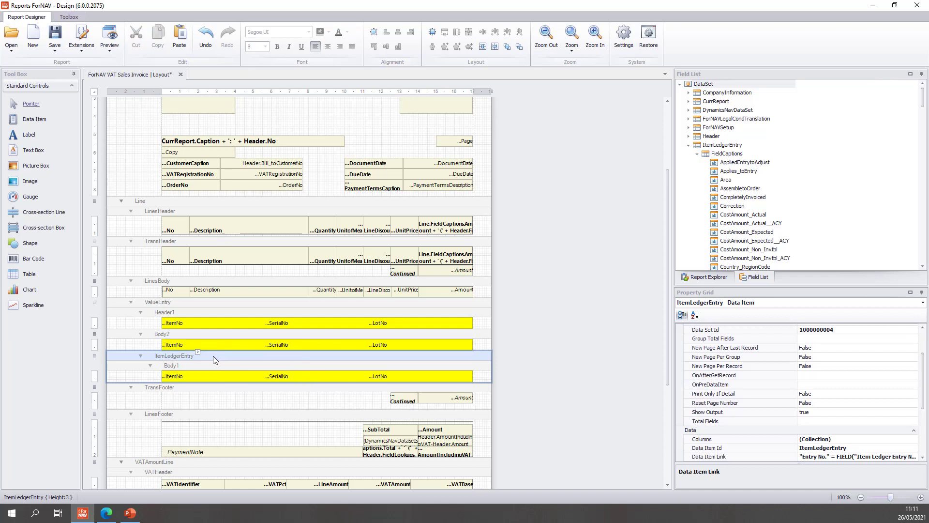
# - Delete the ItemLedgerEntry data item and its body, leaving ValueEntry with Header1 and Body2
pyautogui.rightClick(214, 359)
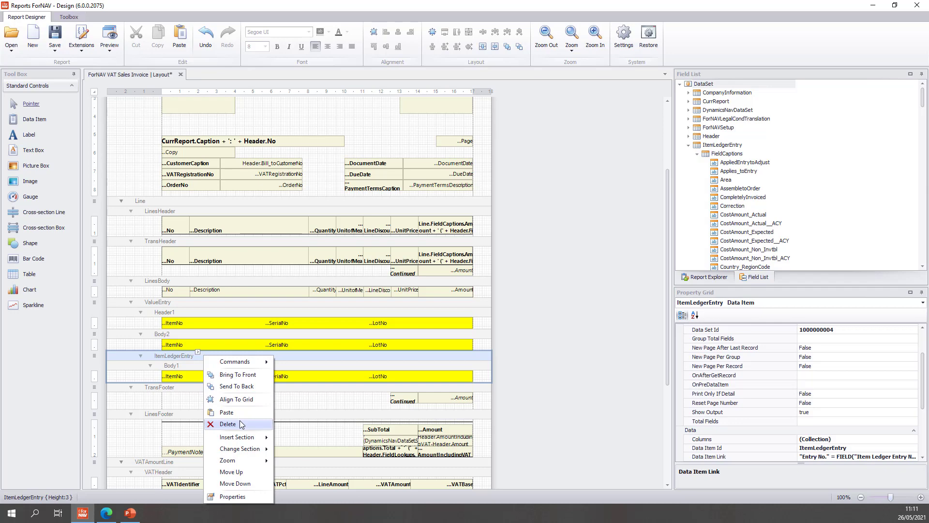
pyautogui.click(228, 424)
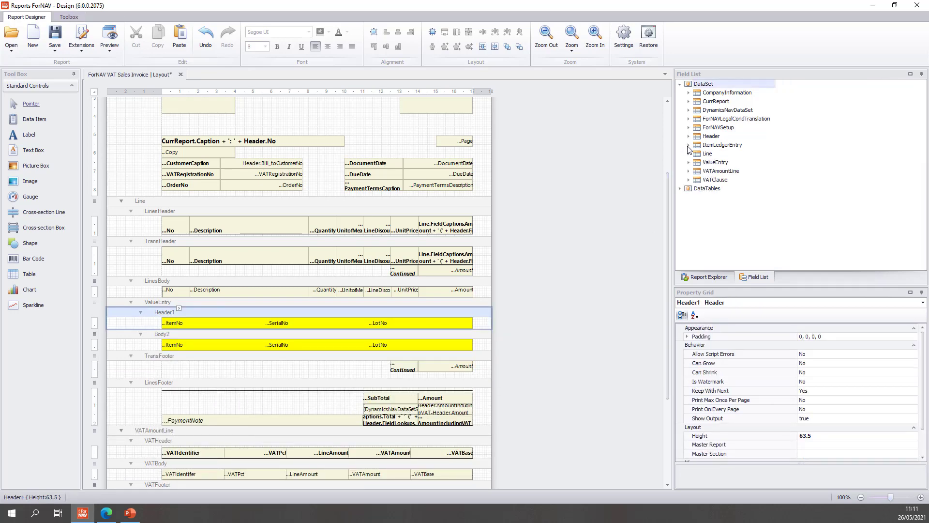
pyautogui.click(525, 308)
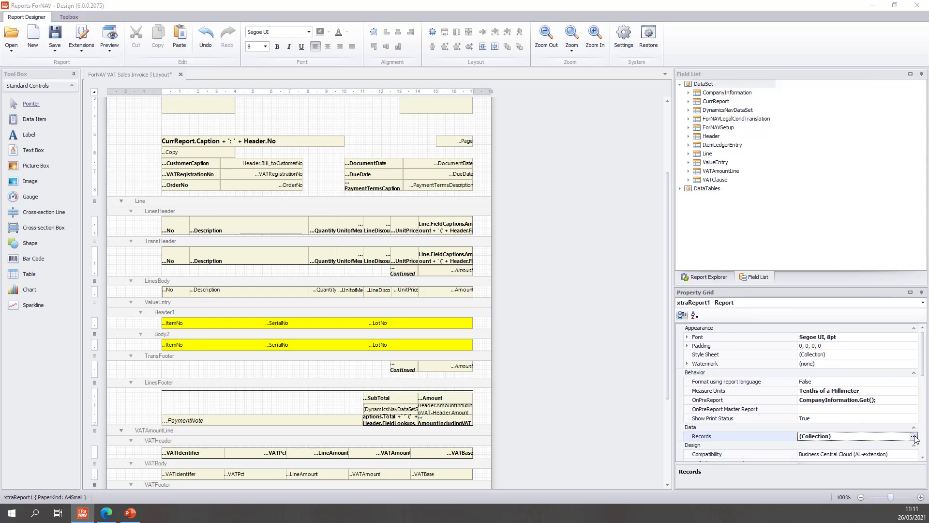
# - Create an ItemLedgerEntry record on the Item Ledger Entry table, linked to ValueEntry by entry number
pyautogui.click(917, 436)
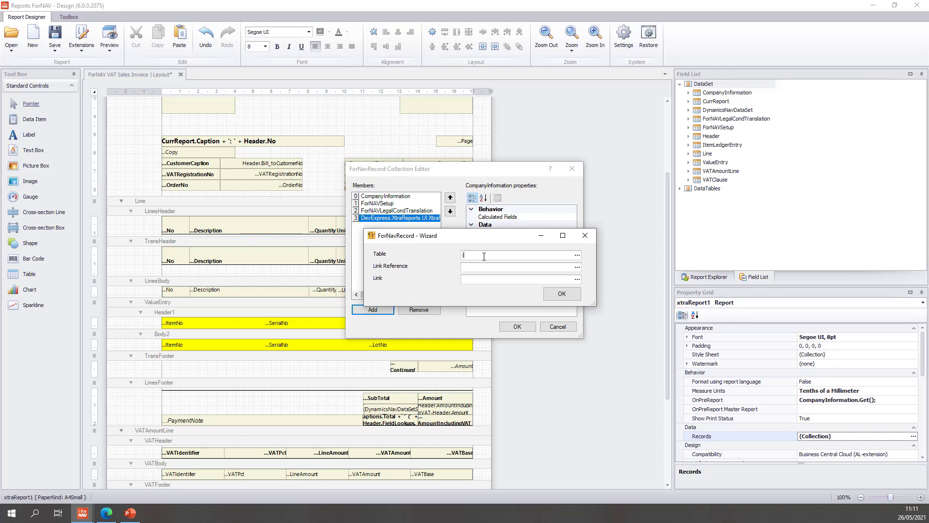
pyautogui.write('item ledg')
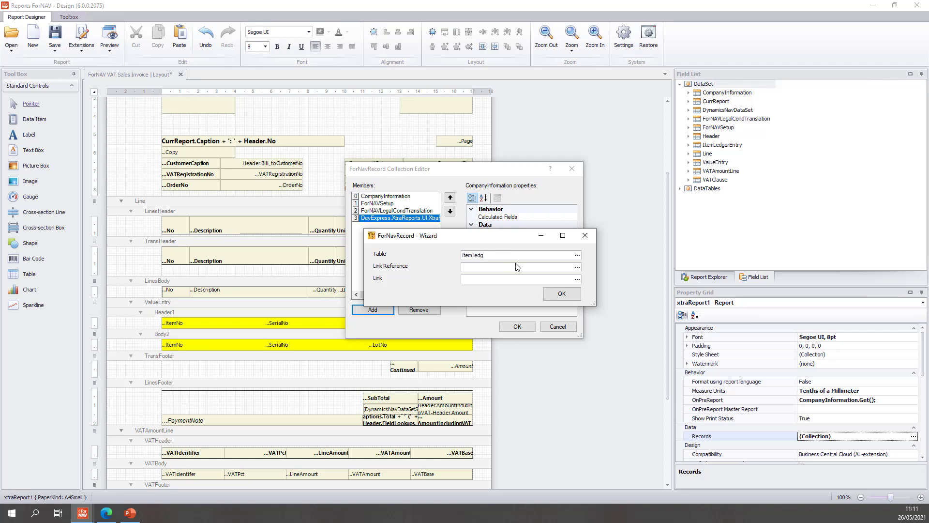
pyautogui.click(517, 255)
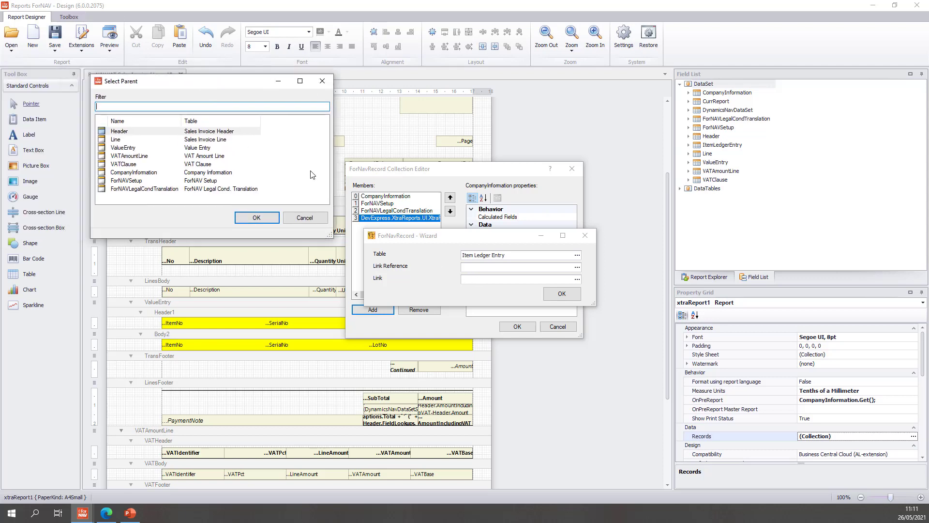
pyautogui.click(116, 139)
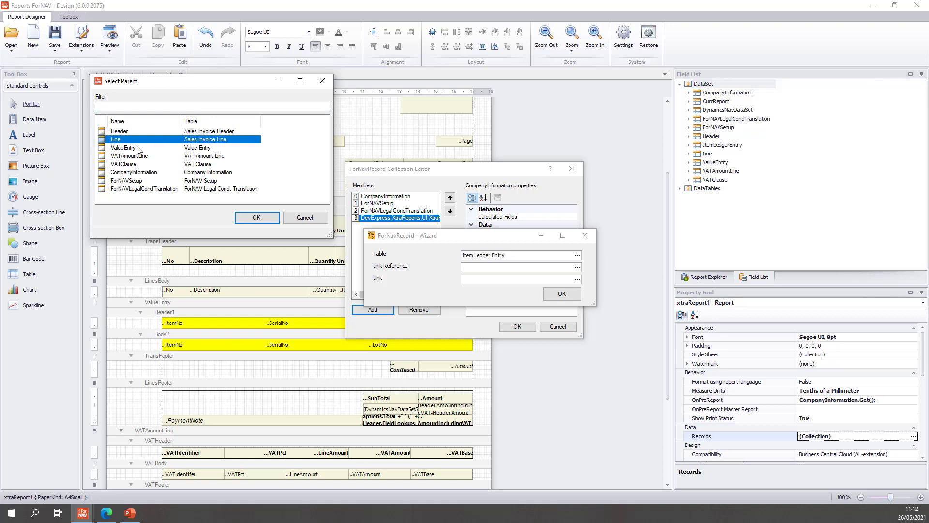
pyautogui.click(123, 147)
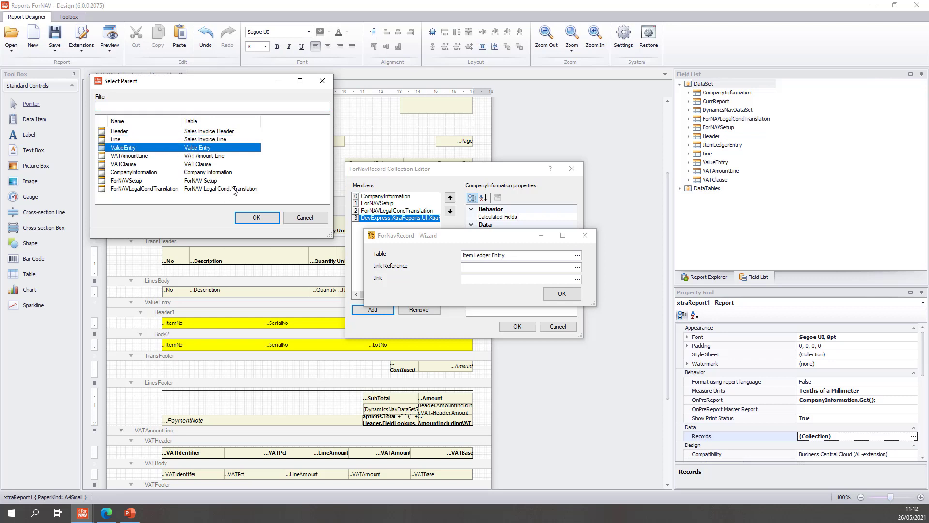
pyautogui.moveTo(230, 174)
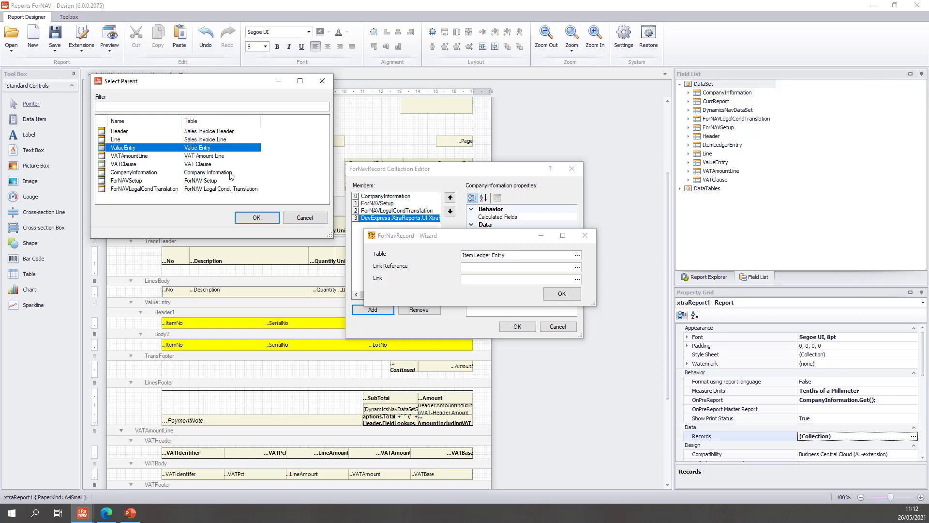
pyautogui.moveTo(258, 182)
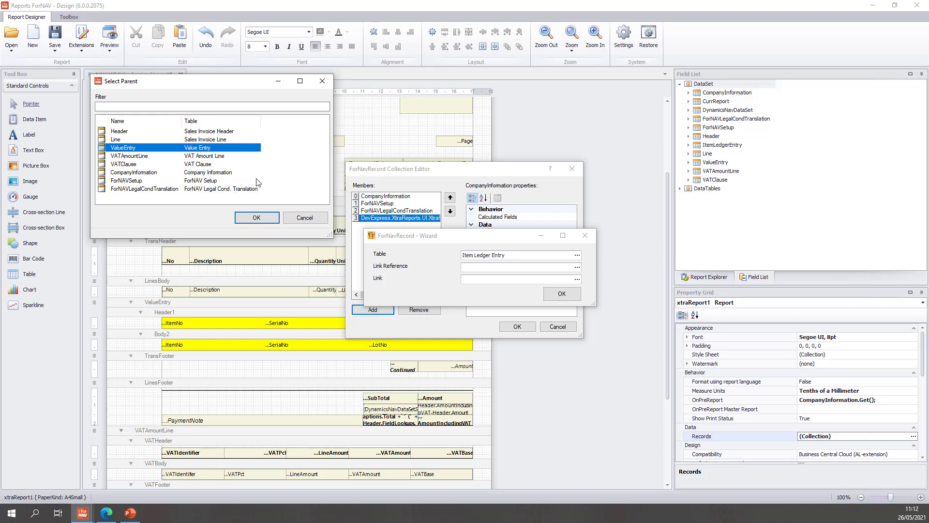
pyautogui.click(257, 217)
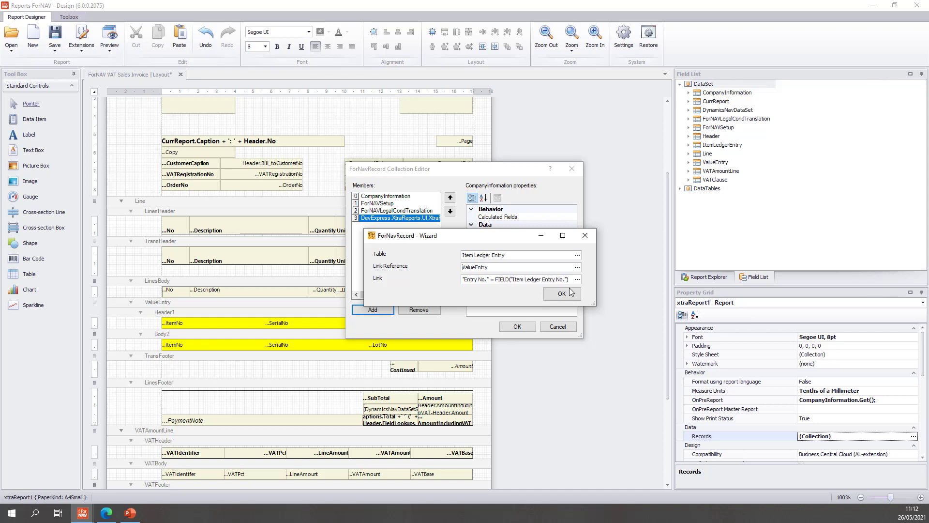
pyautogui.click(562, 293)
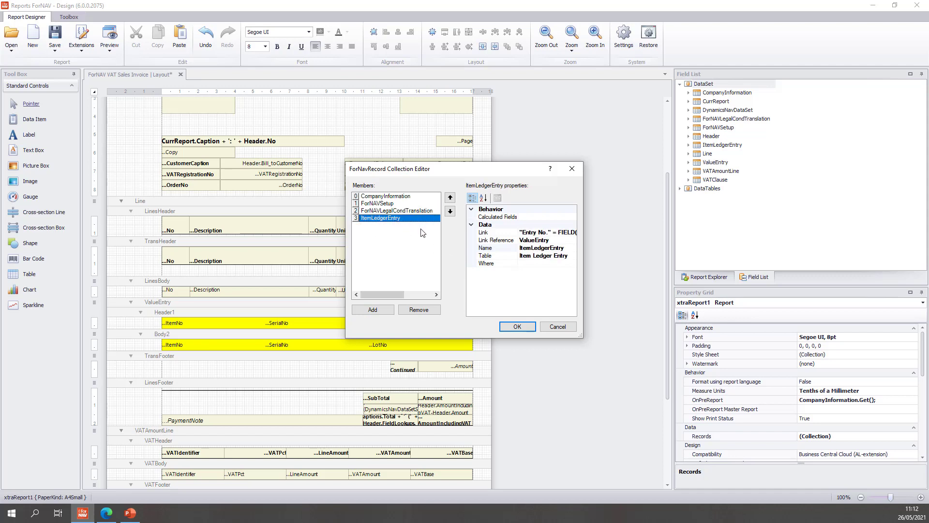
pyautogui.moveTo(427, 230)
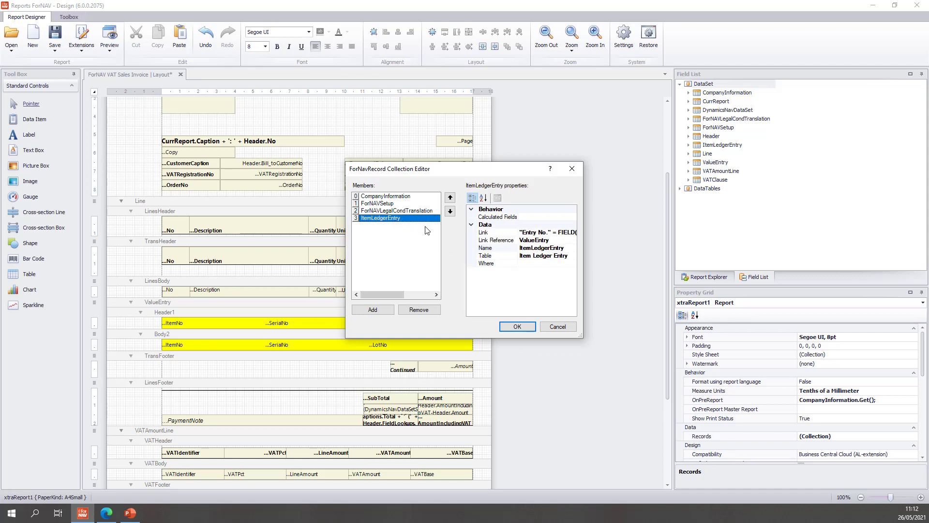
pyautogui.click(517, 327)
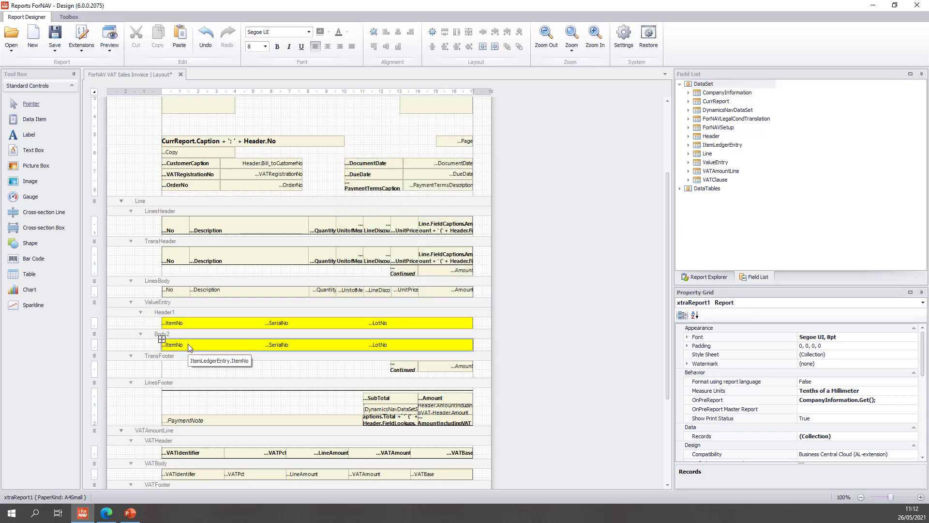
pyautogui.moveTo(259, 351)
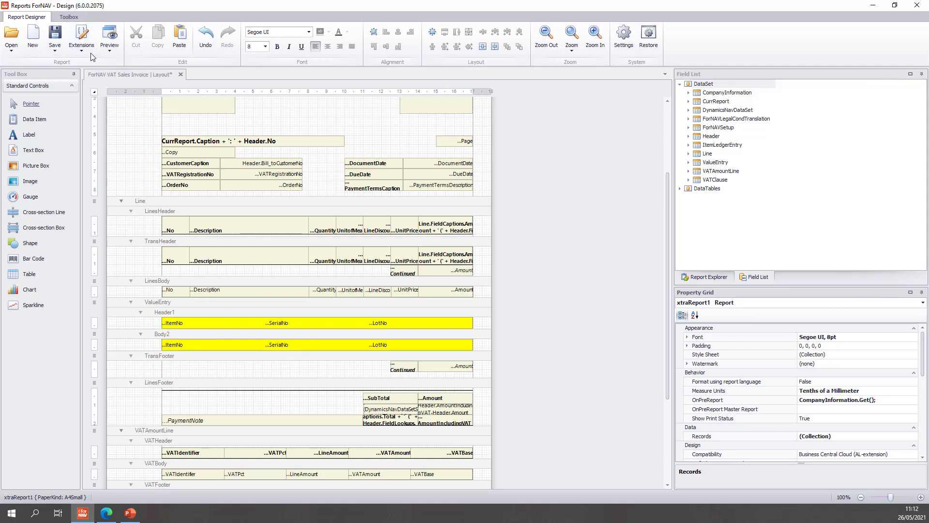
pyautogui.moveTo(177, 102)
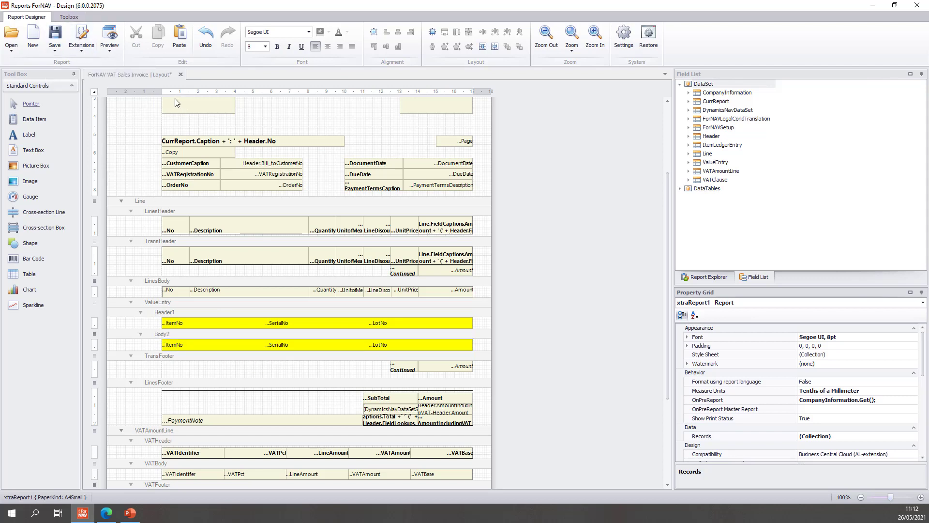
pyautogui.moveTo(130, 100)
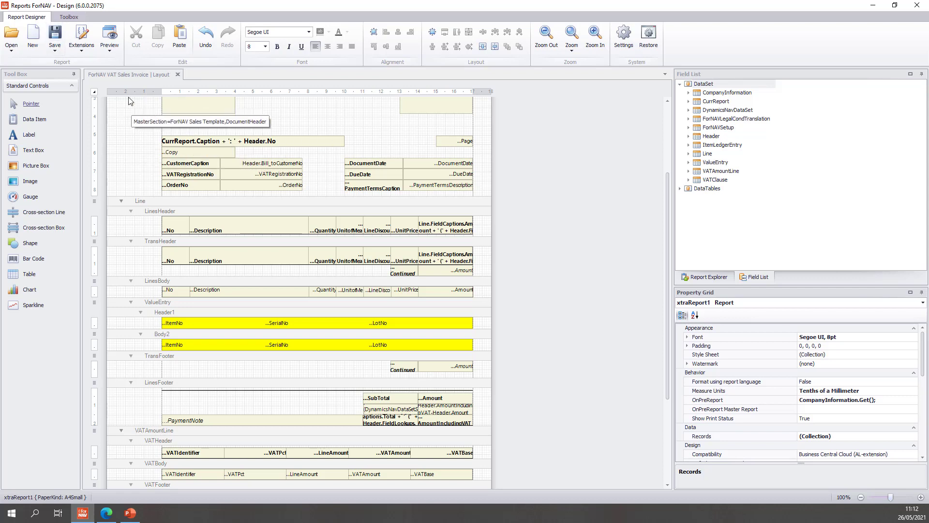
pyautogui.moveTo(208, 123)
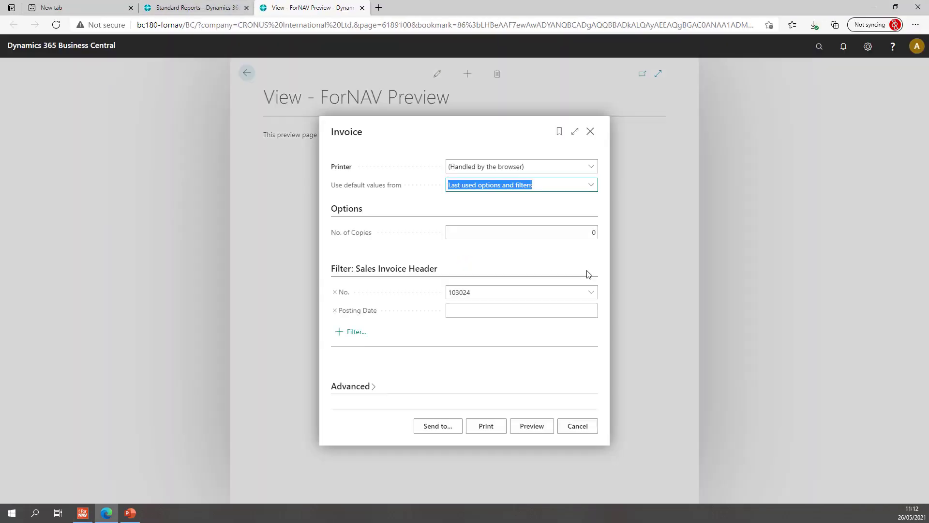
# - Preview the invoice report for posted invoice 103032
pyautogui.click(591, 292)
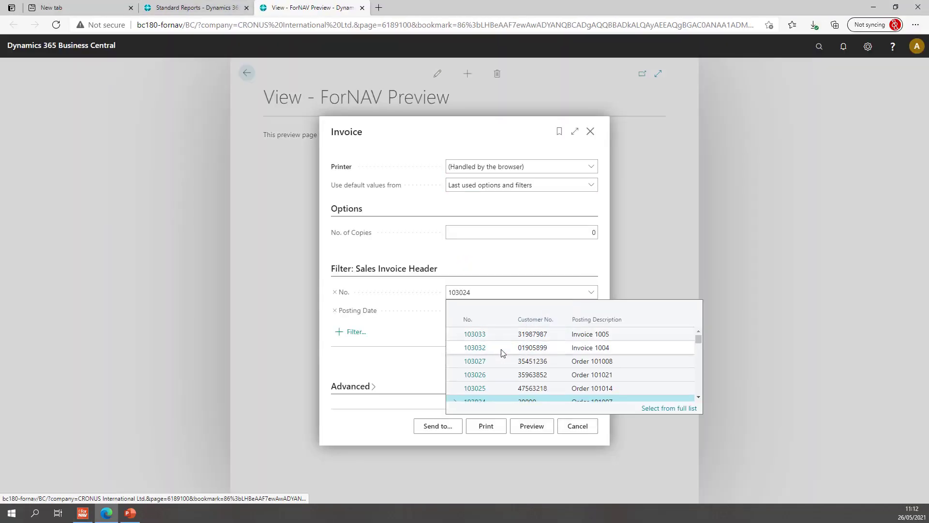
pyautogui.click(474, 348)
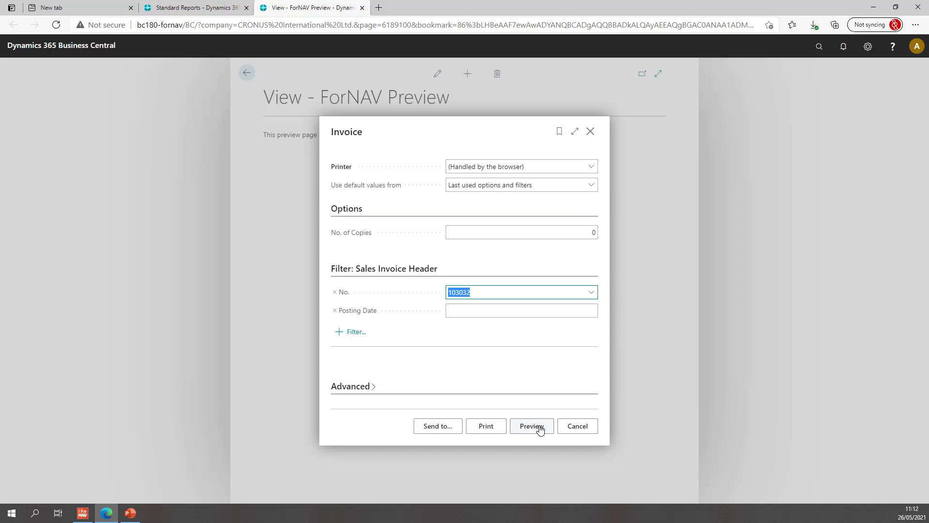
pyautogui.click(531, 426)
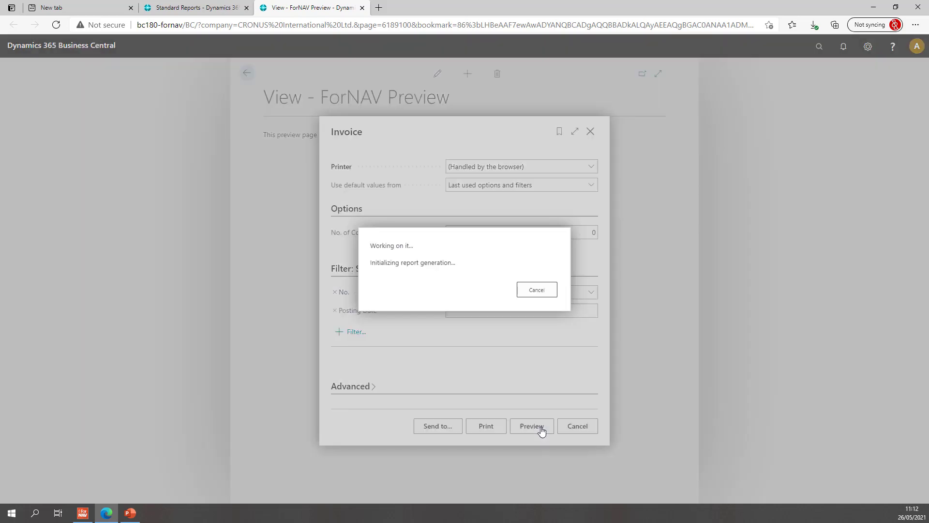
pyautogui.click(532, 425)
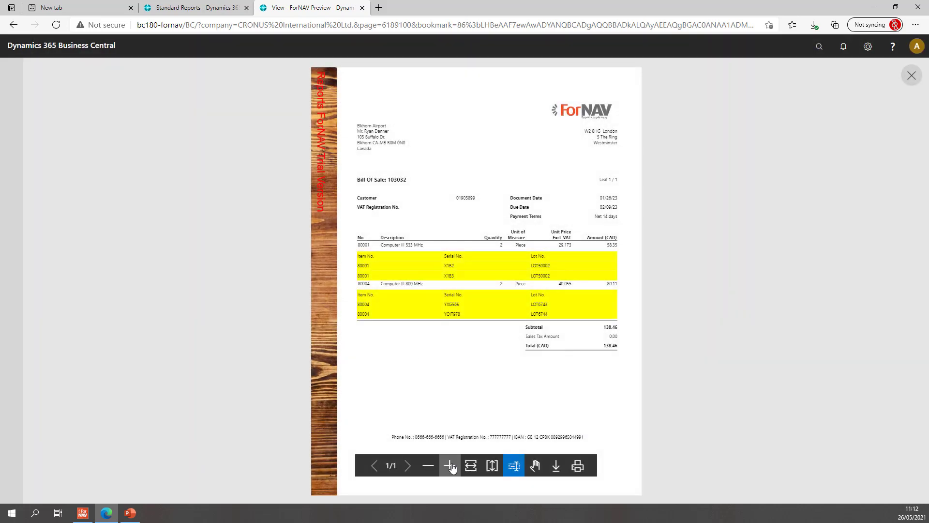
# - Zoom in on the invoice 103032 preview to read the yellow serial and lot rows
pyautogui.click(450, 465)
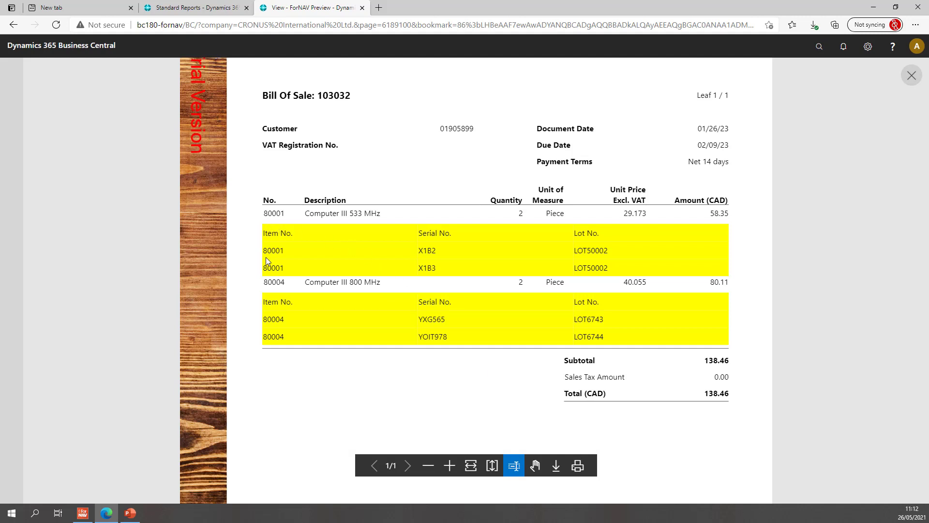
pyautogui.moveTo(572, 257)
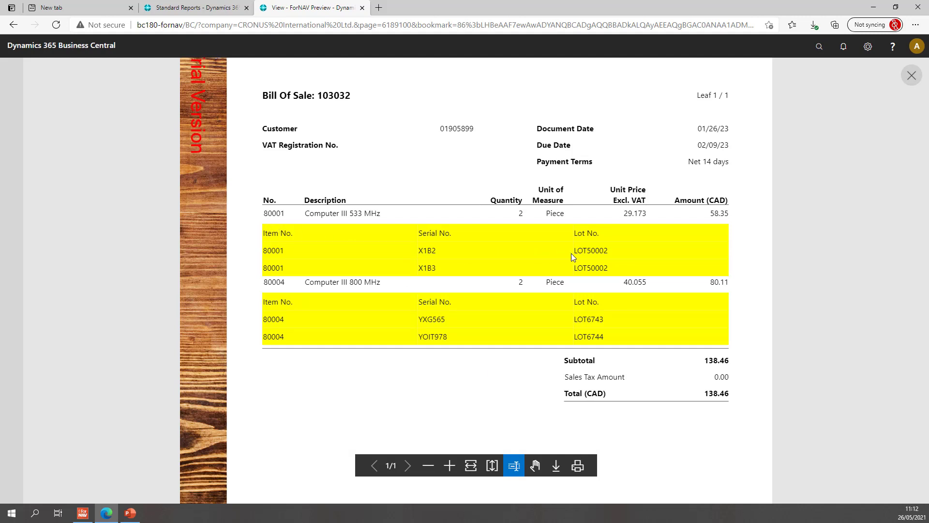
pyautogui.moveTo(304, 251)
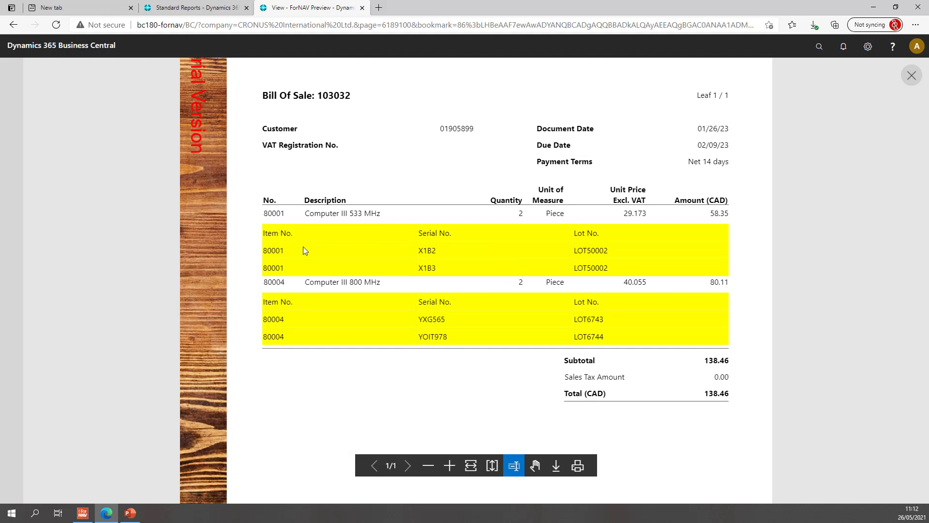
pyautogui.moveTo(284, 240)
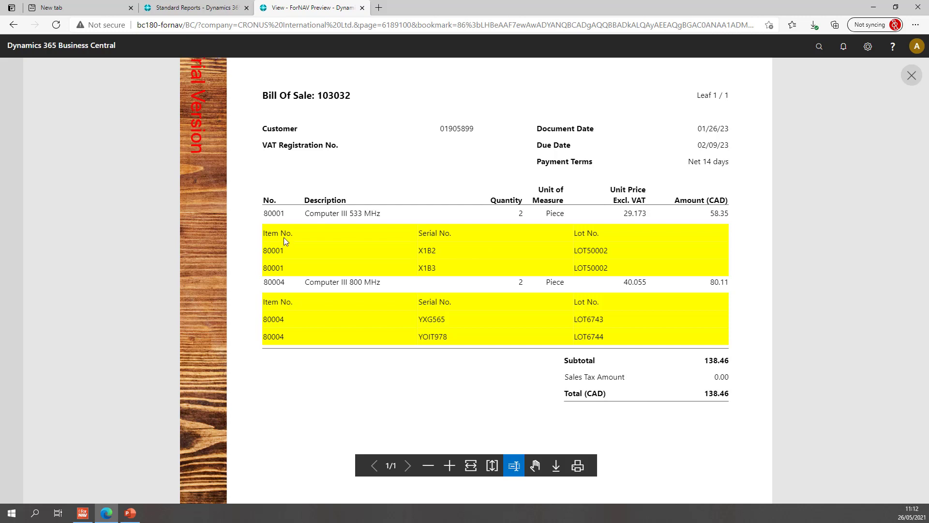
pyautogui.moveTo(293, 236)
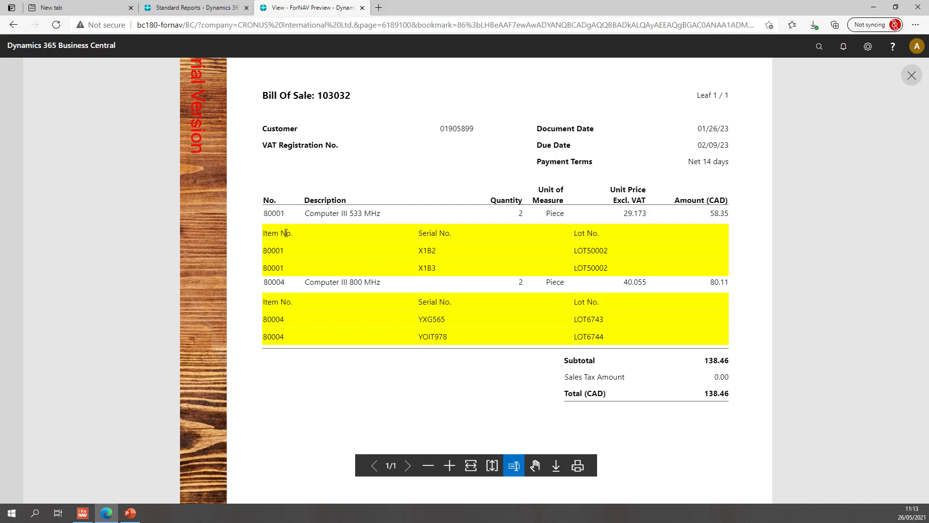
pyautogui.moveTo(333, 256)
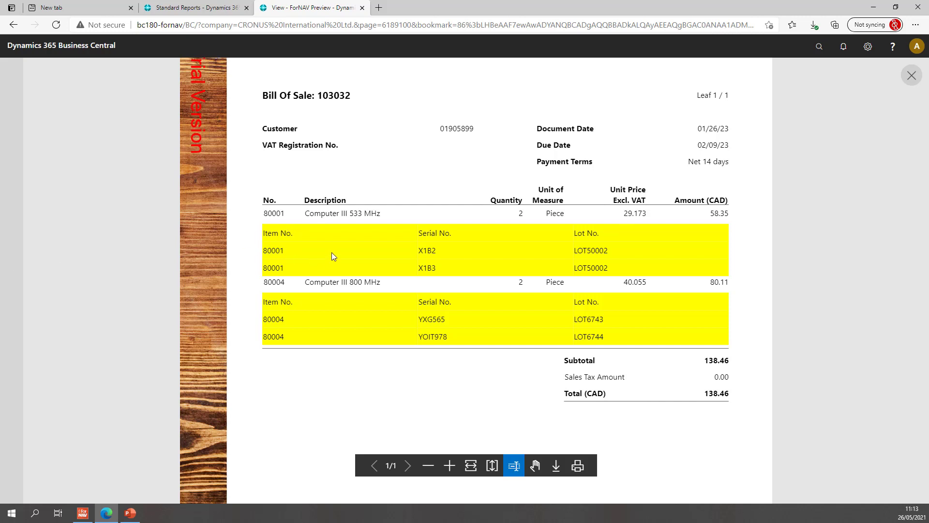